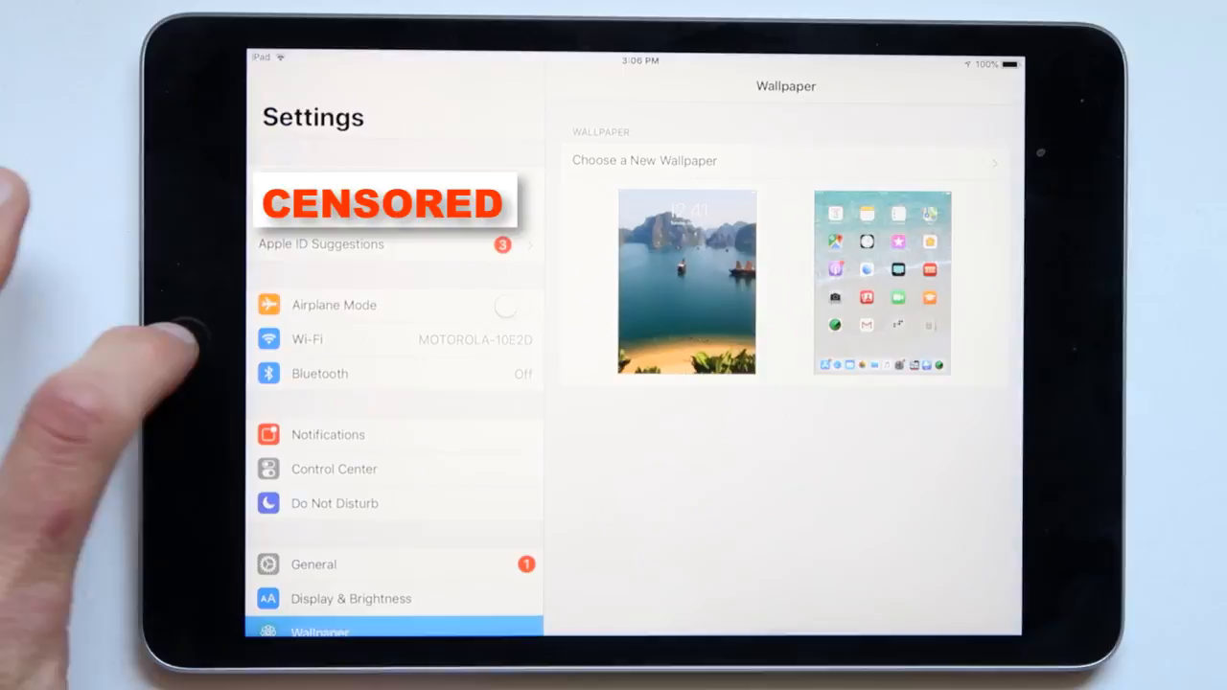
From the Home screen, open the Apple ID account's iCloud settings page.
{"action": "key", "text": "home"}
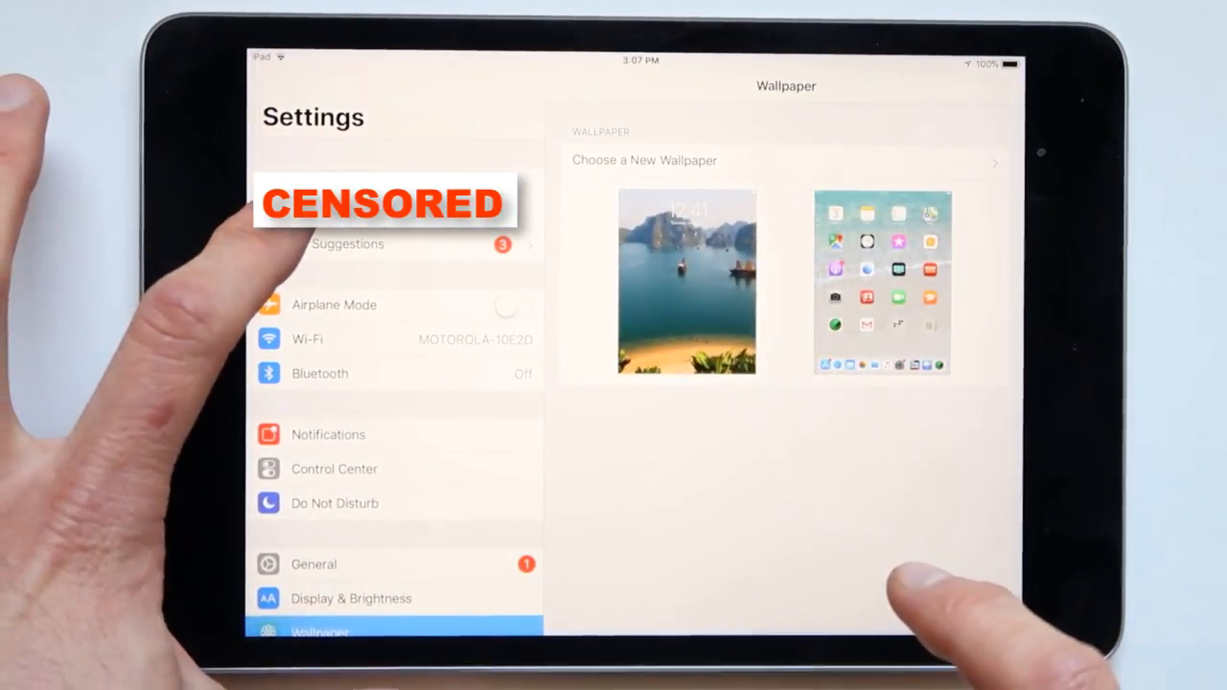
{"action": "left_click", "coordinate": [383, 196]}
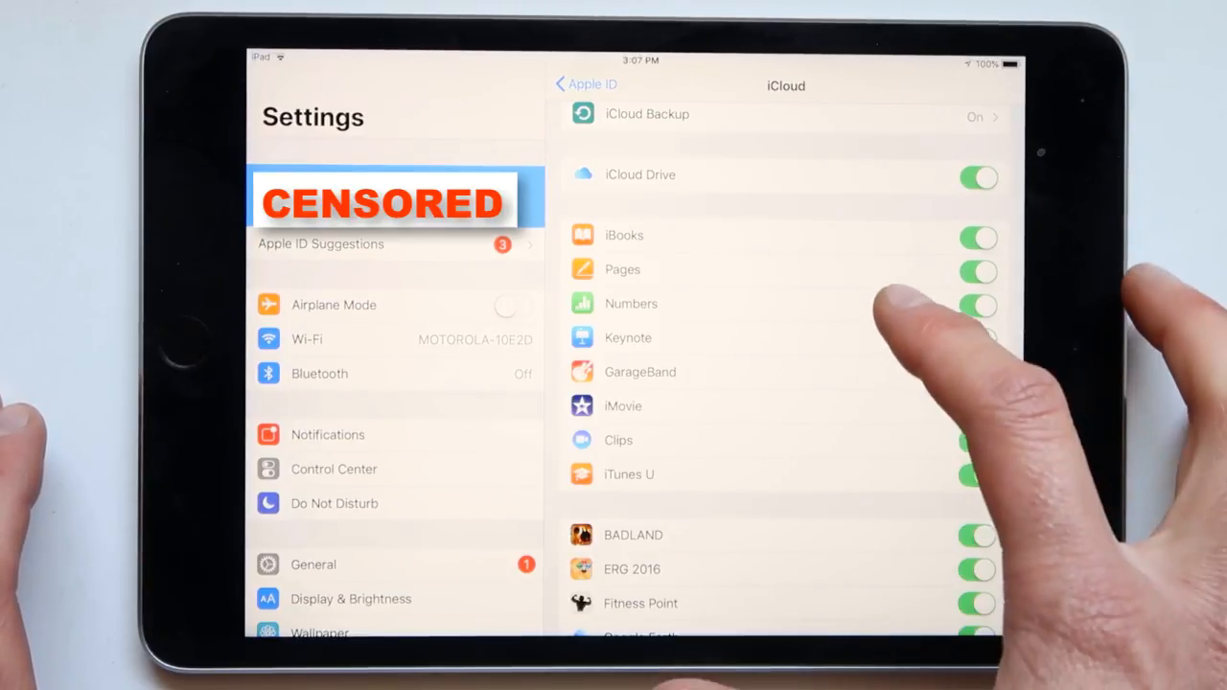
Scroll the iCloud app list and open the Find My iPad settings.
{"action": "scroll", "scroll_direction": "down", "scroll_amount": 3}
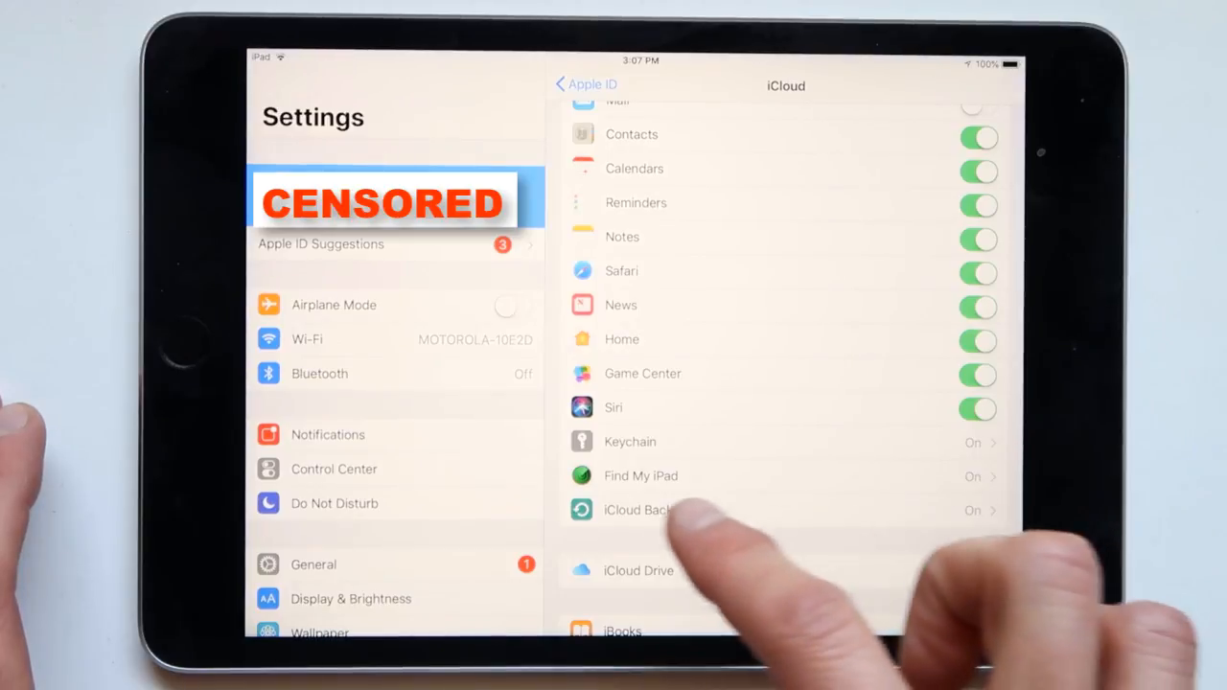
{"action": "left_click", "coordinate": [640, 475]}
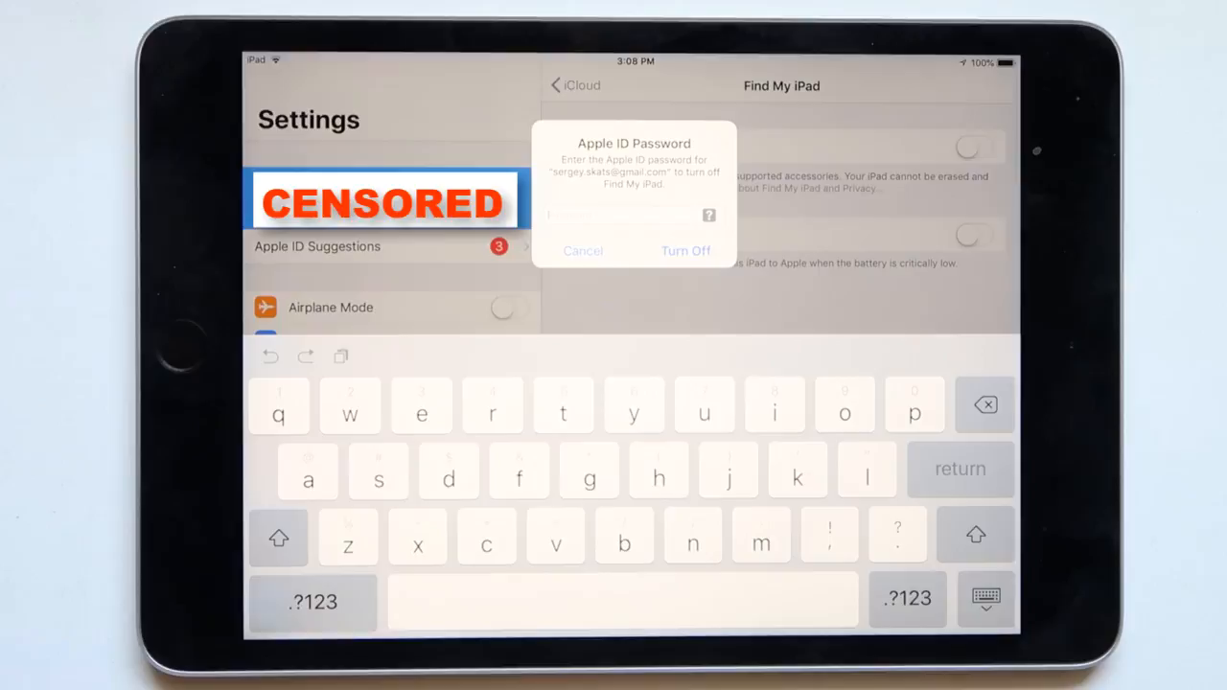
Enter the Apple ID password and confirm turning off Find My iPad.
{"action": "left_click", "coordinate": [279, 535]}
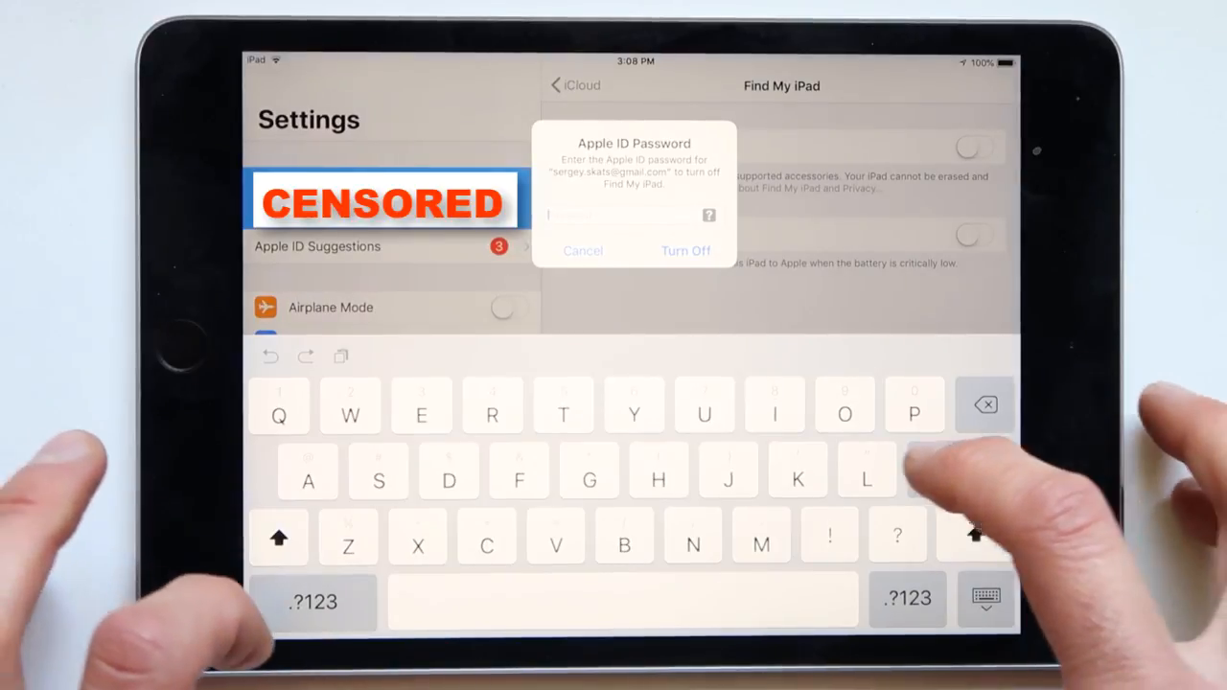
{"action": "left_click", "coordinate": [685, 251]}
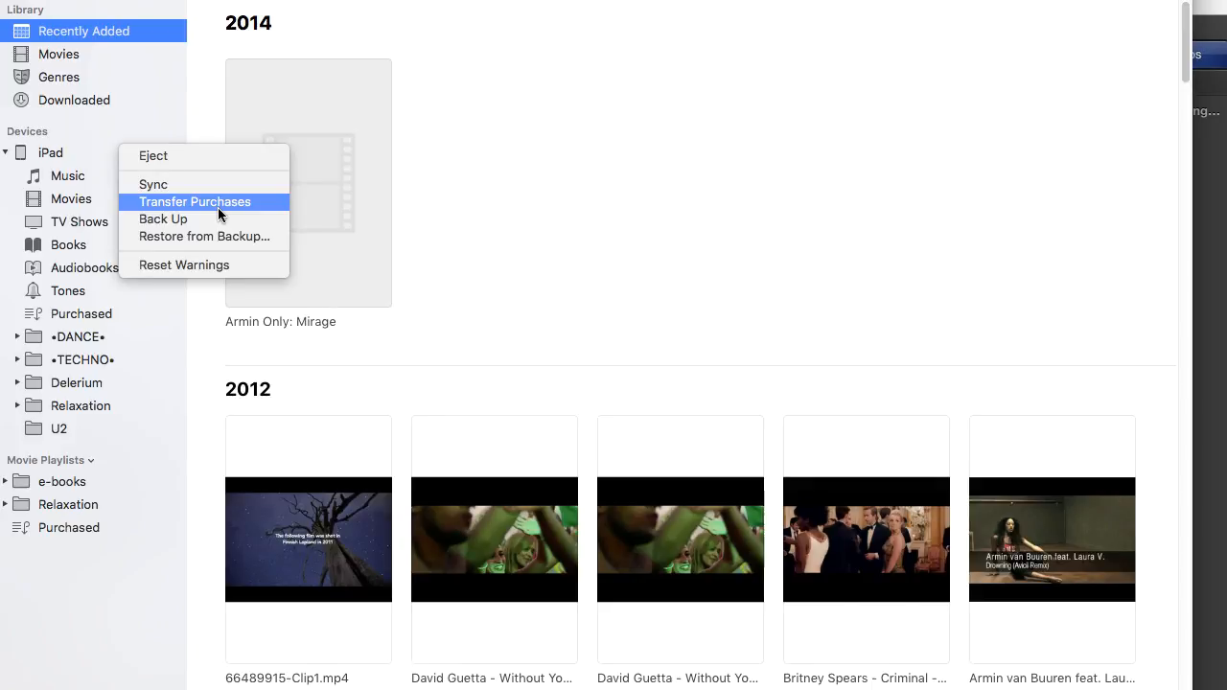
{"action": "mouse_move", "coordinate": [217, 235]}
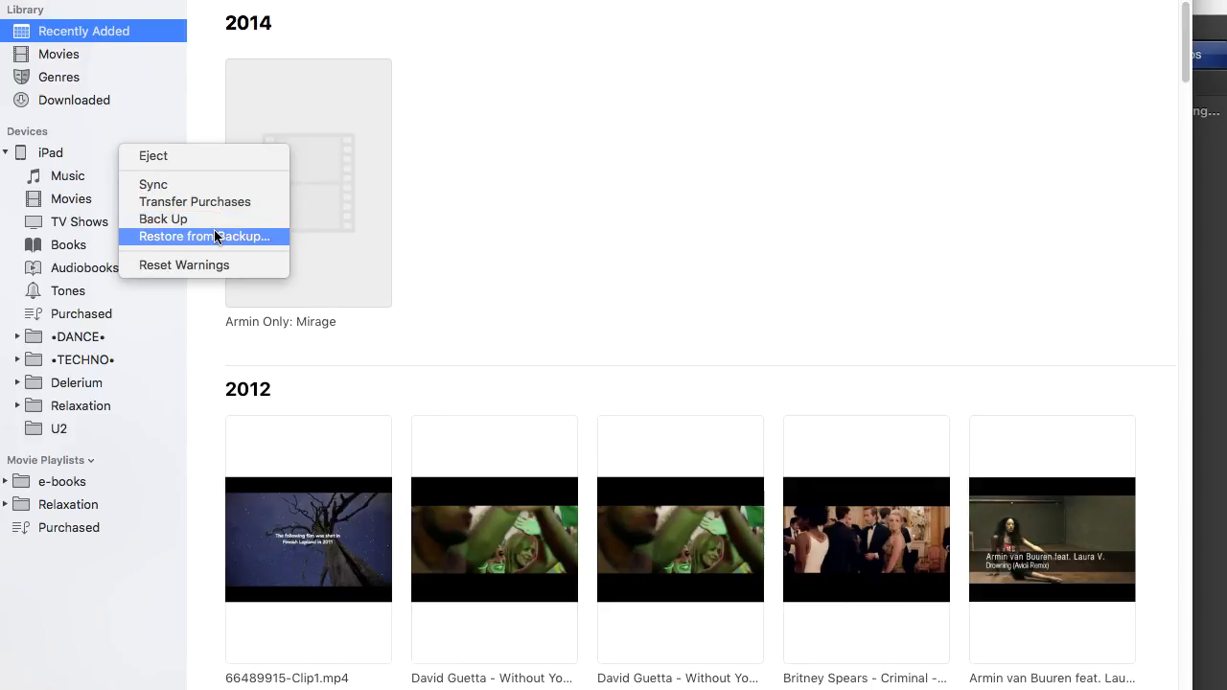
{"action": "mouse_move", "coordinate": [214, 242]}
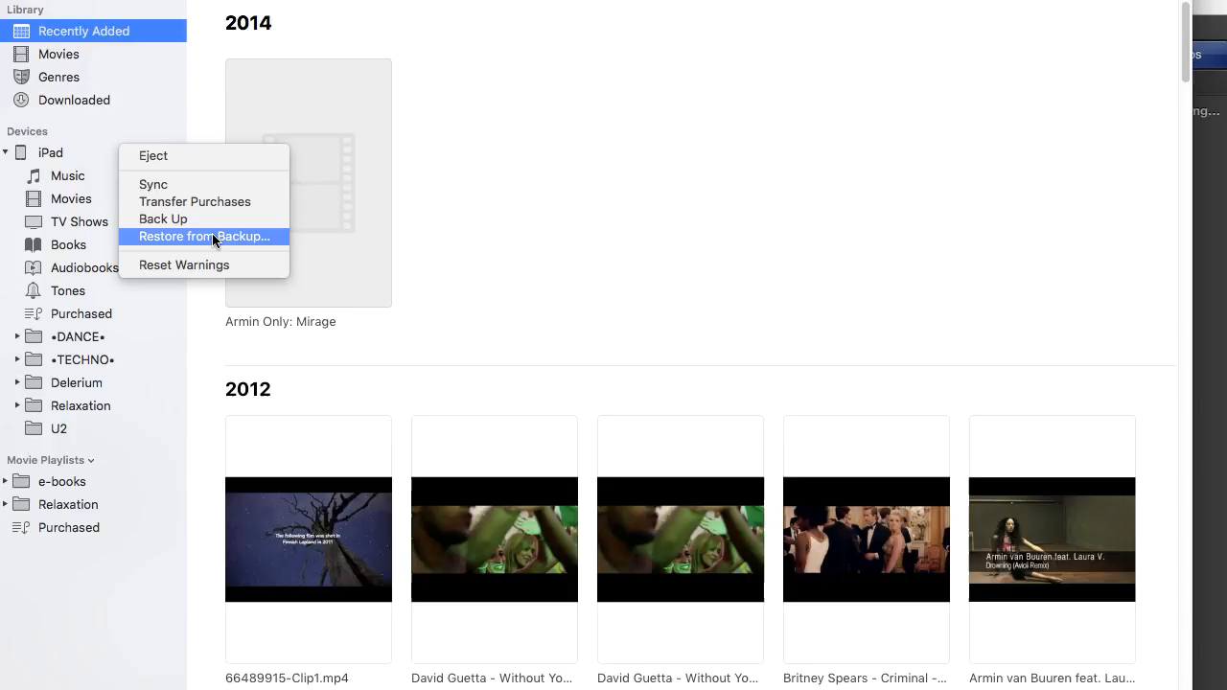
Expand the iPad in the iTunes sidebar to list music, movies, books and playlists.
{"action": "left_click", "coordinate": [209, 242]}
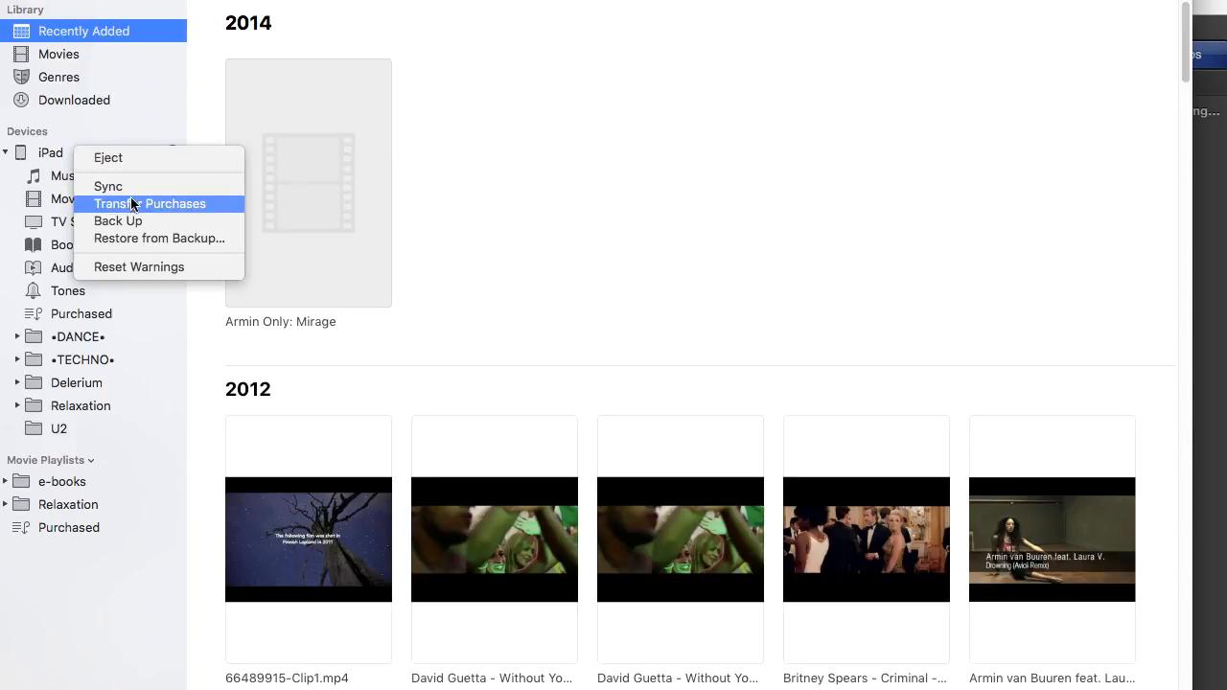
{"action": "mouse_move", "coordinate": [118, 220]}
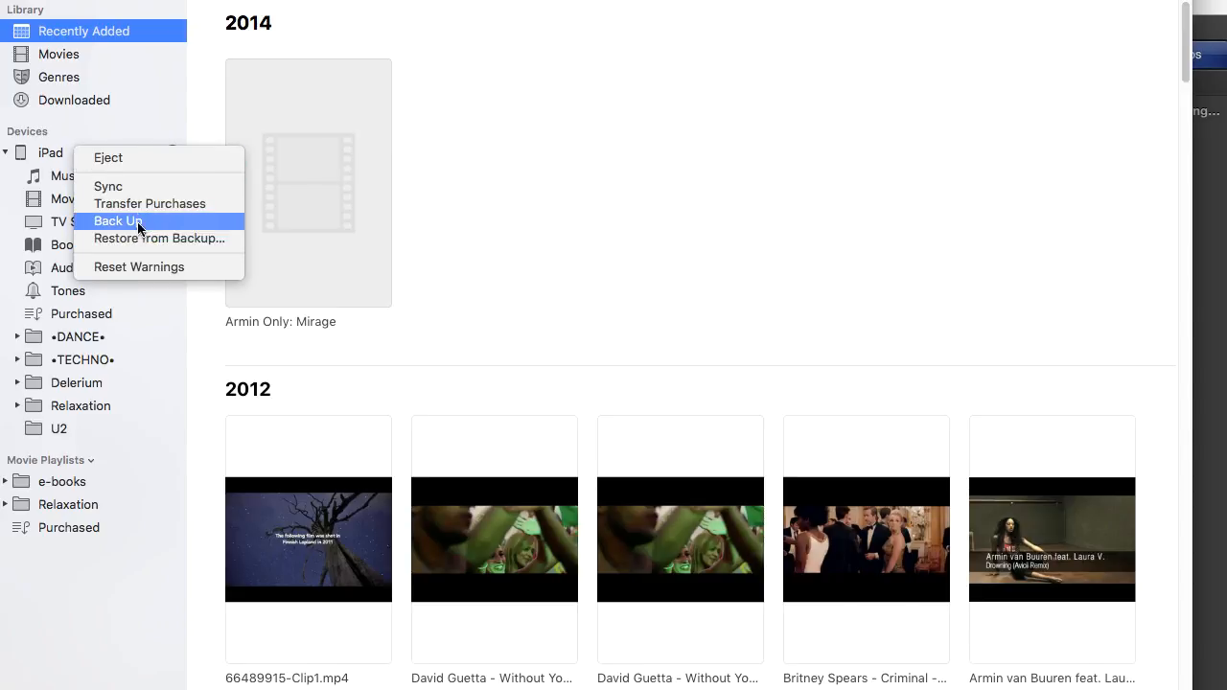
{"action": "mouse_move", "coordinate": [138, 237]}
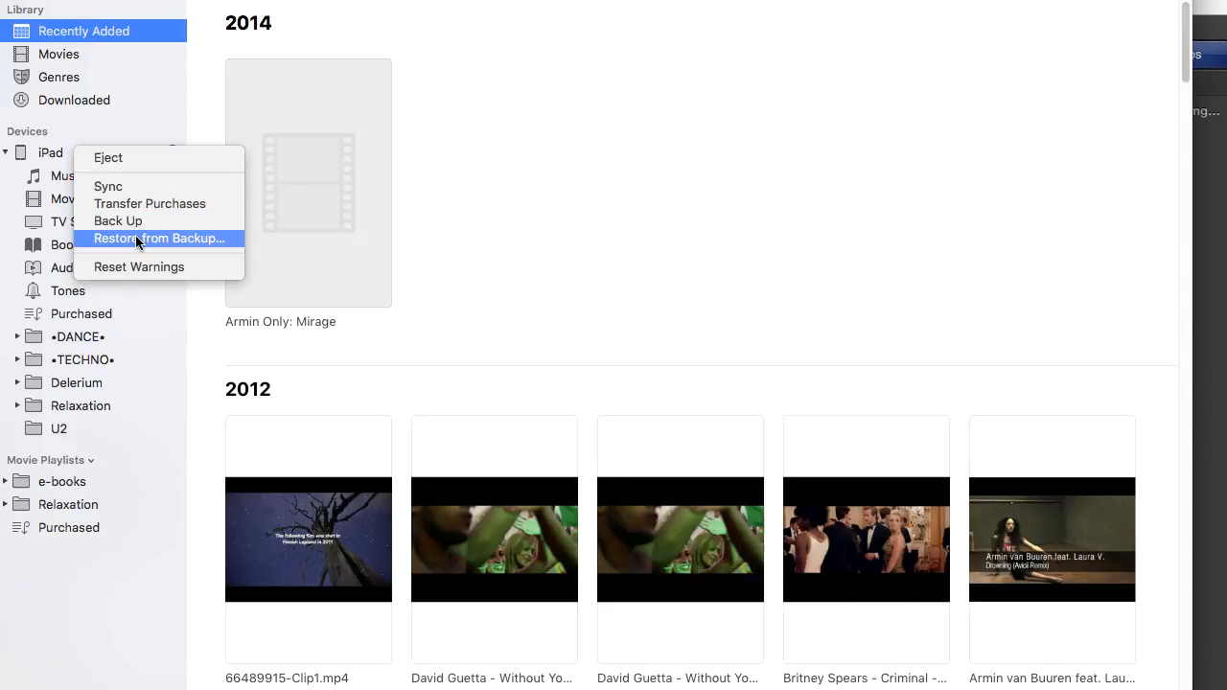
{"action": "mouse_move", "coordinate": [137, 203]}
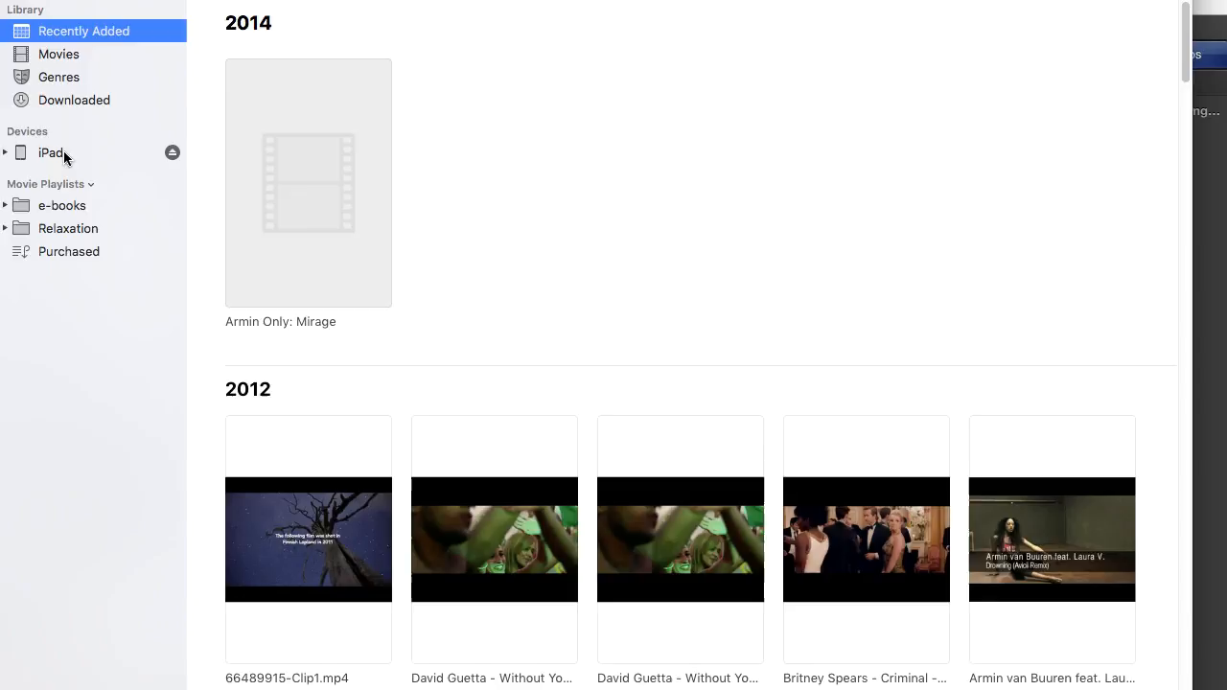
{"action": "left_click", "coordinate": [5, 153]}
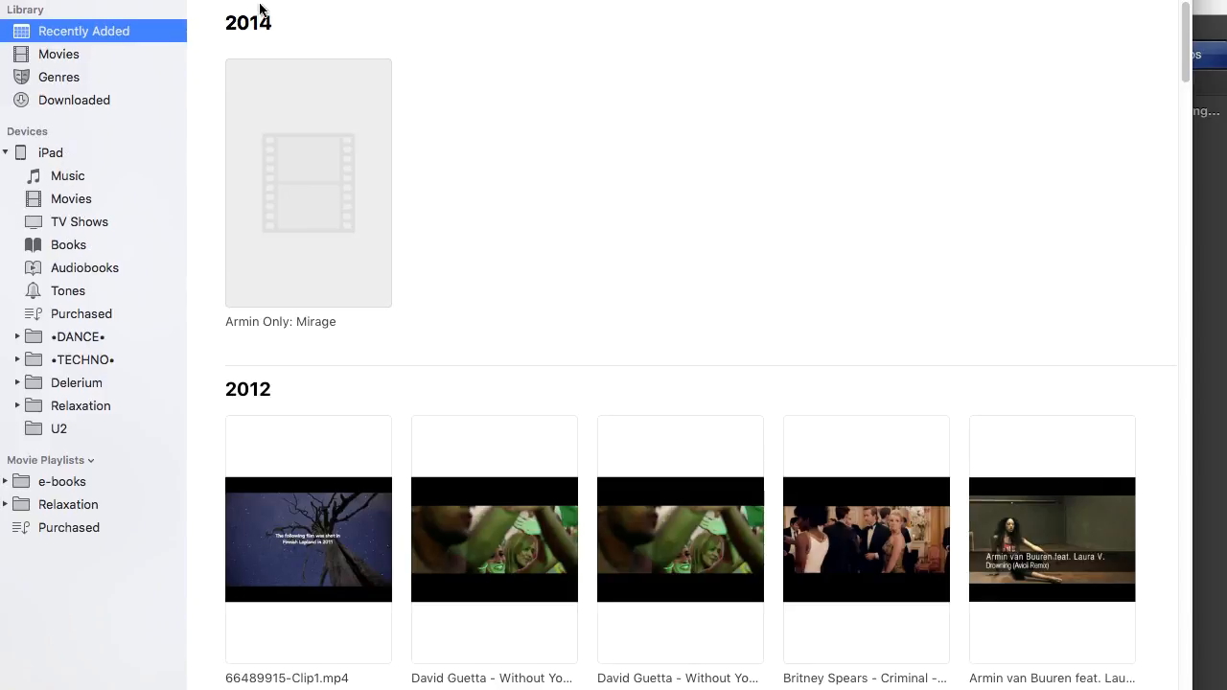
{"action": "left_click", "coordinate": [50, 152]}
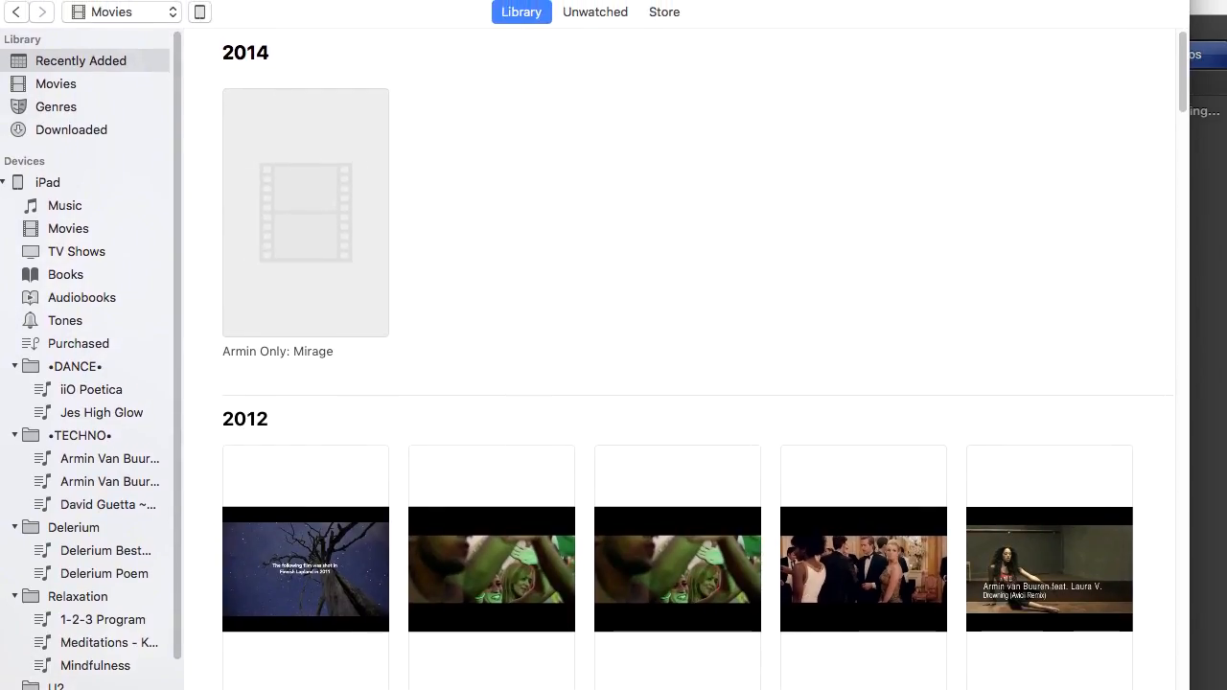
Collapse the iPad's contents list in the iTunes sidebar.
{"action": "left_click", "coordinate": [48, 182]}
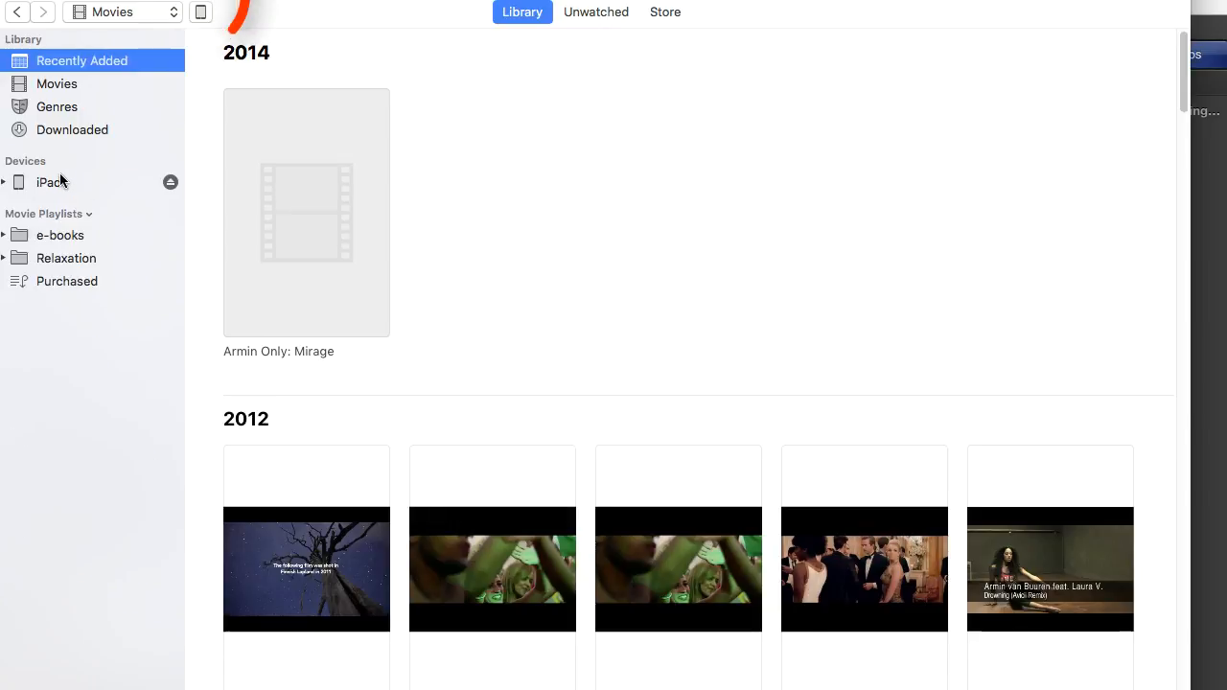
{"action": "left_click", "coordinate": [5, 182]}
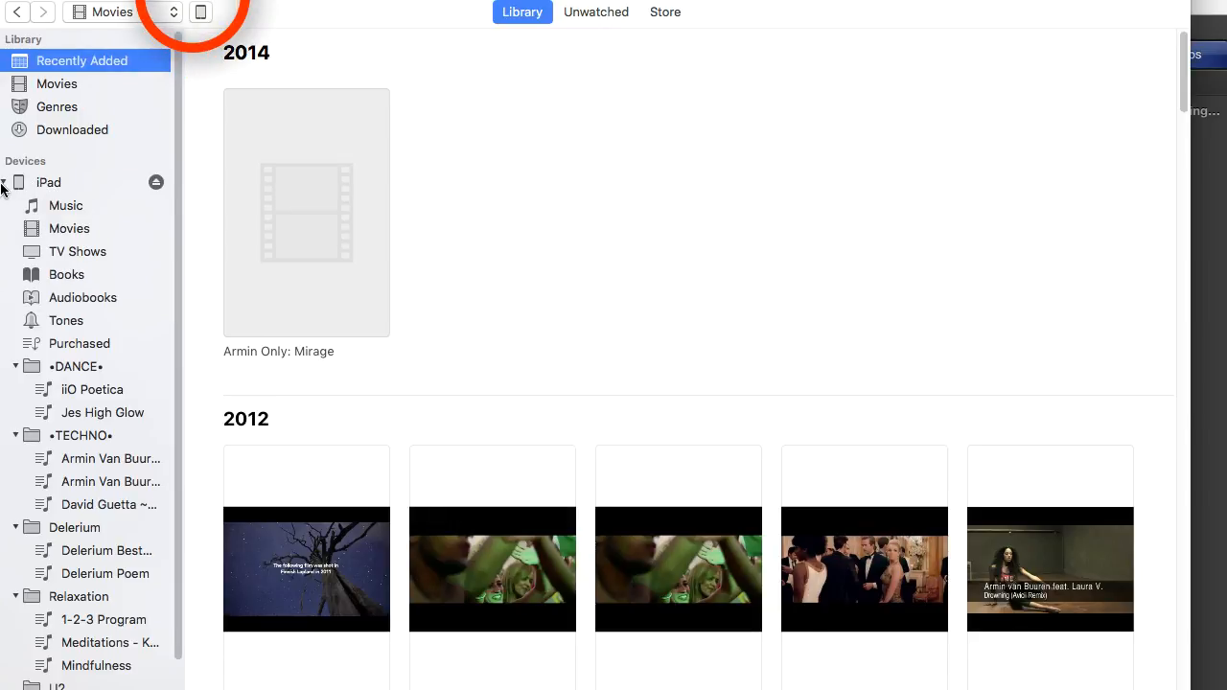
{"action": "left_click", "coordinate": [5, 182]}
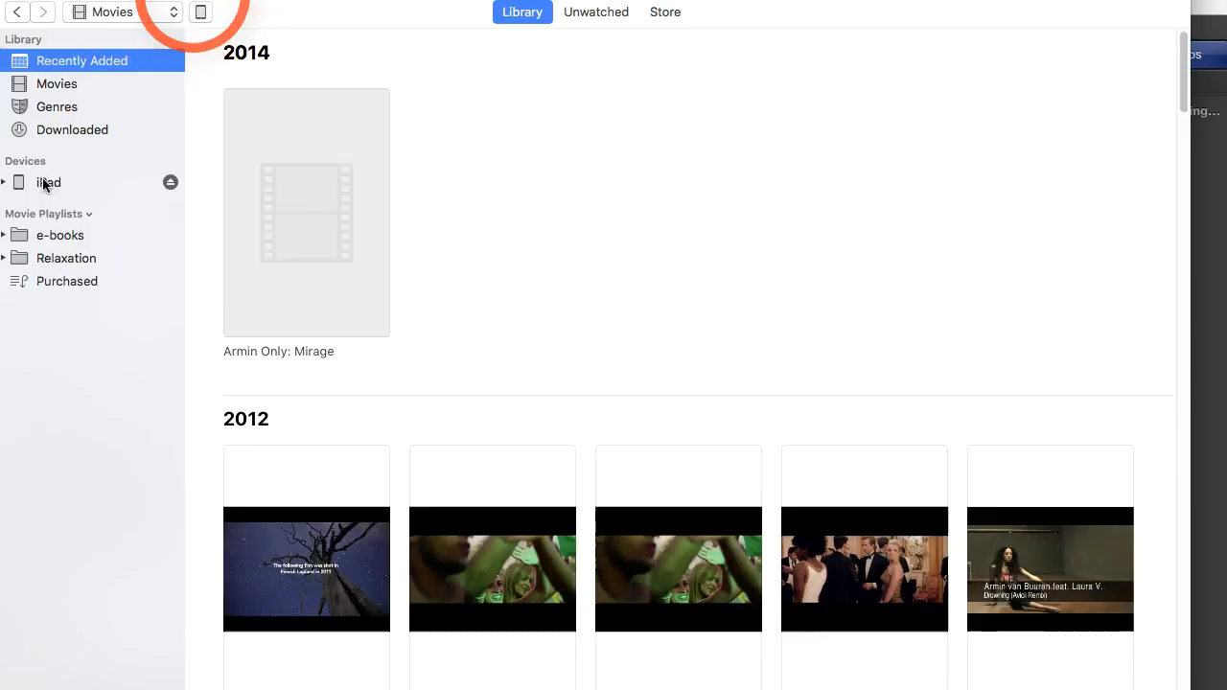
{"action": "mouse_move", "coordinate": [163, 21]}
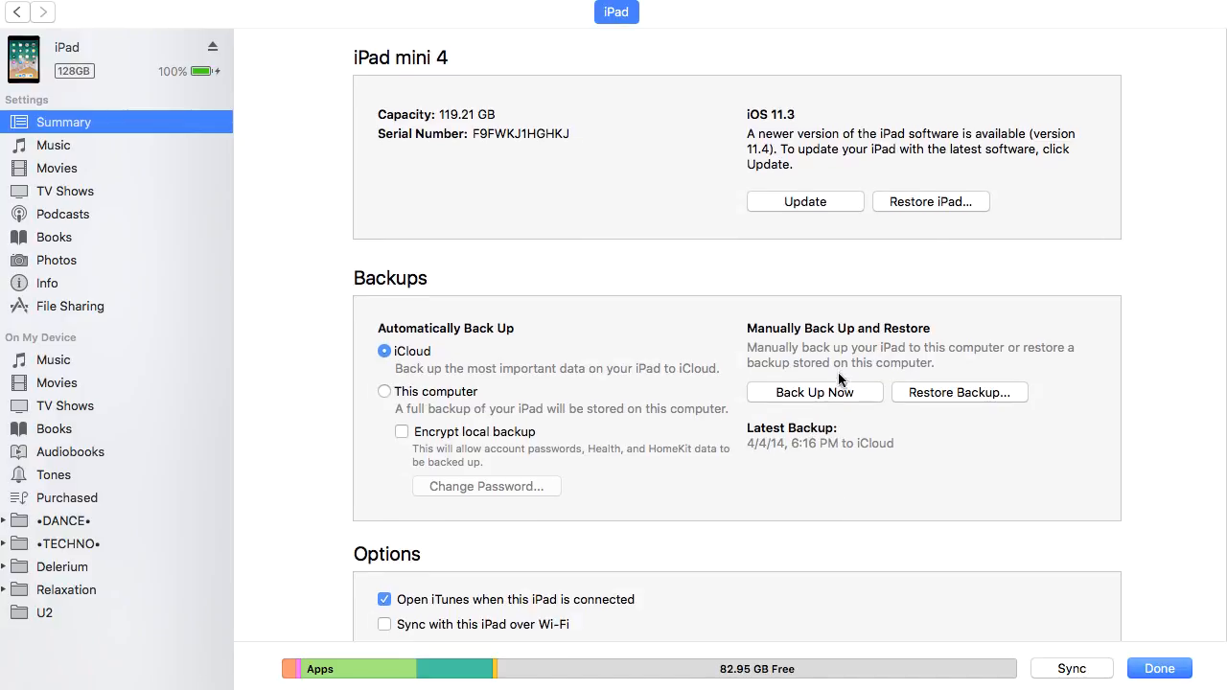
{"action": "mouse_move", "coordinate": [924, 383]}
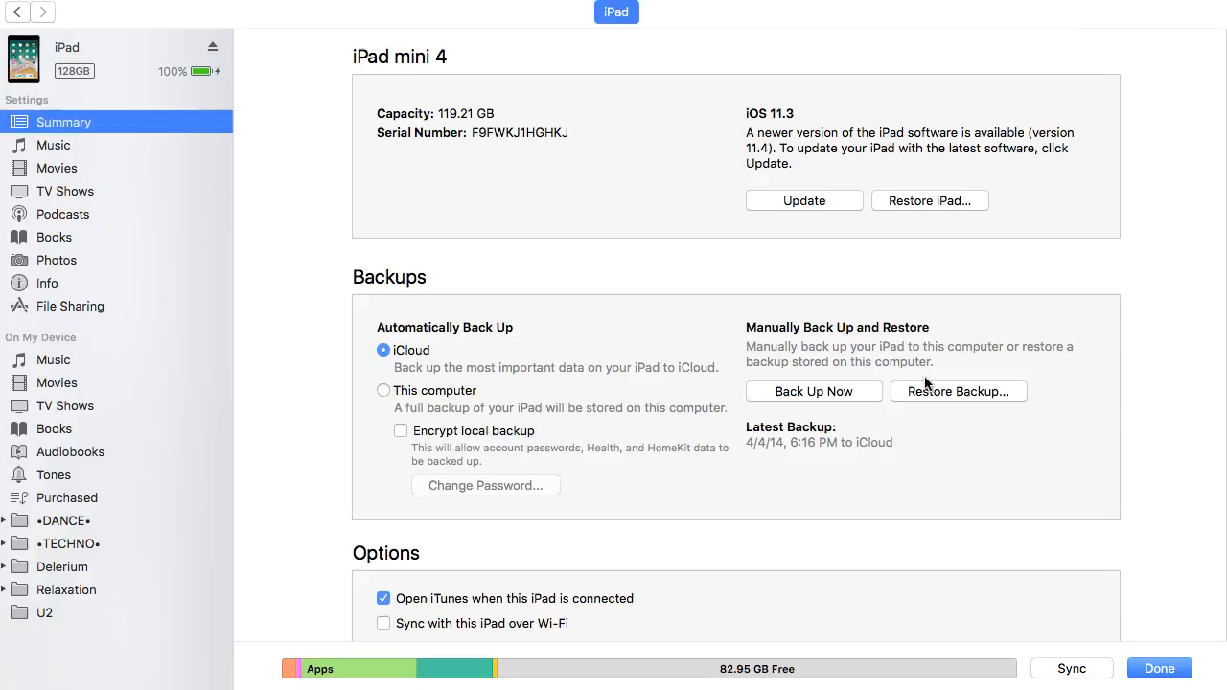
{"action": "scroll", "scroll_direction": "down", "scroll_amount": 3}
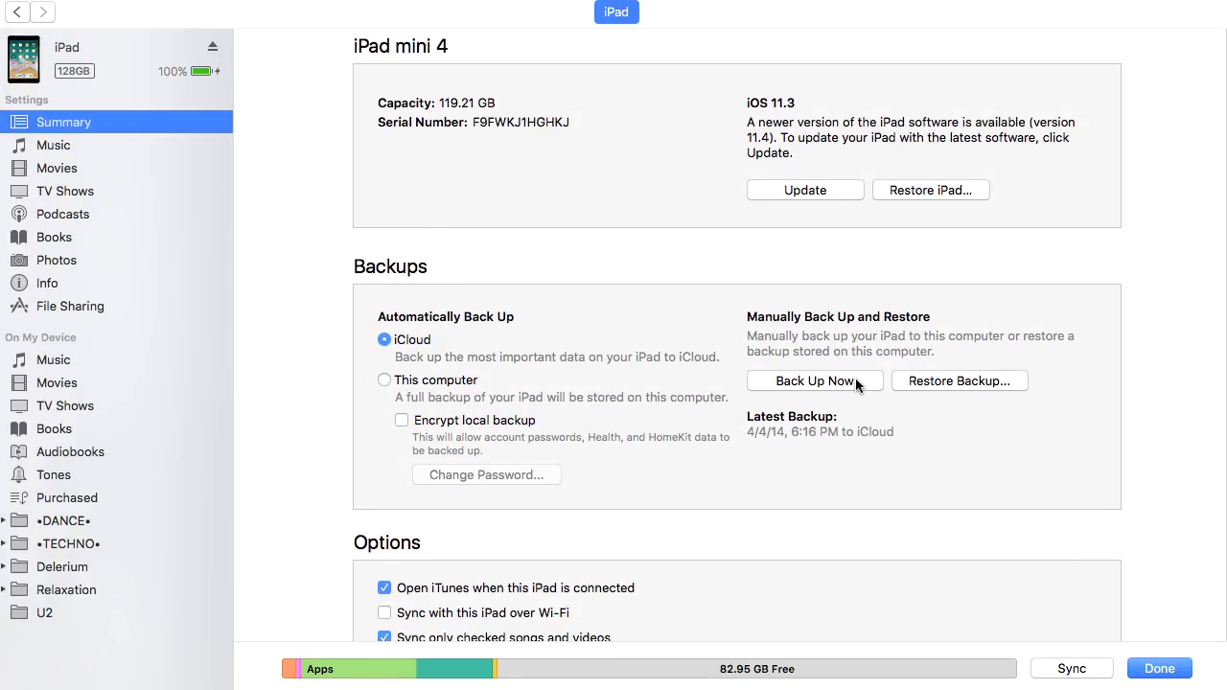
{"action": "mouse_move", "coordinate": [926, 388]}
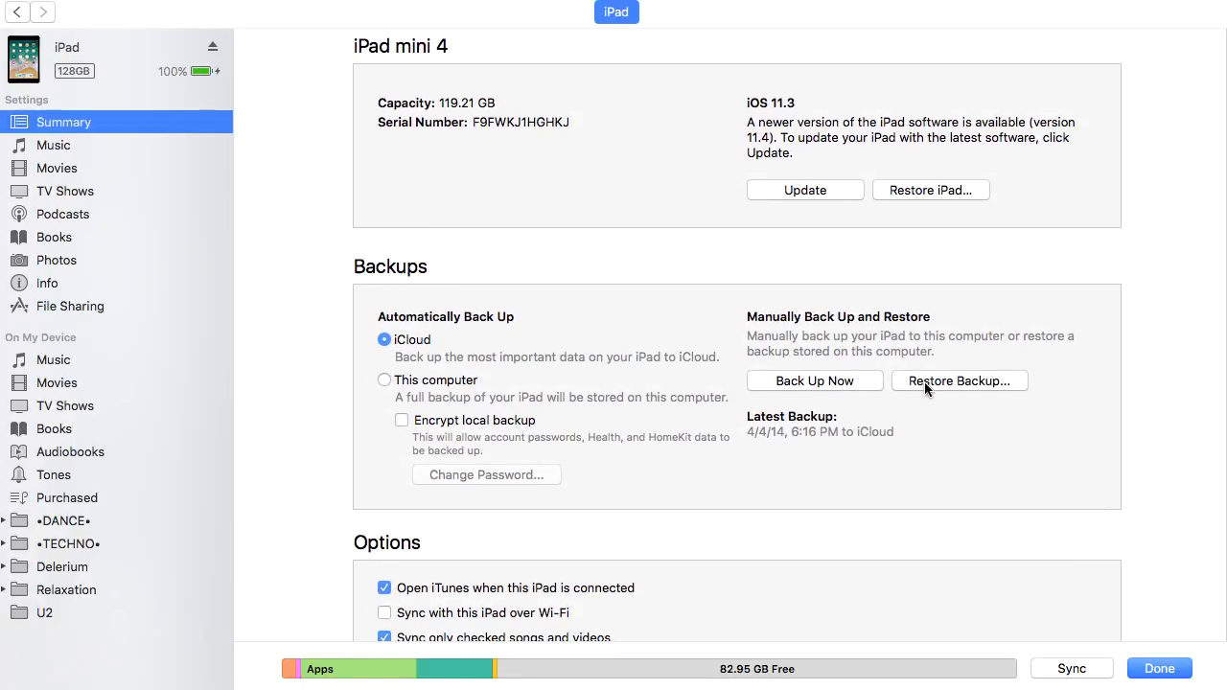
{"action": "mouse_move", "coordinate": [849, 380]}
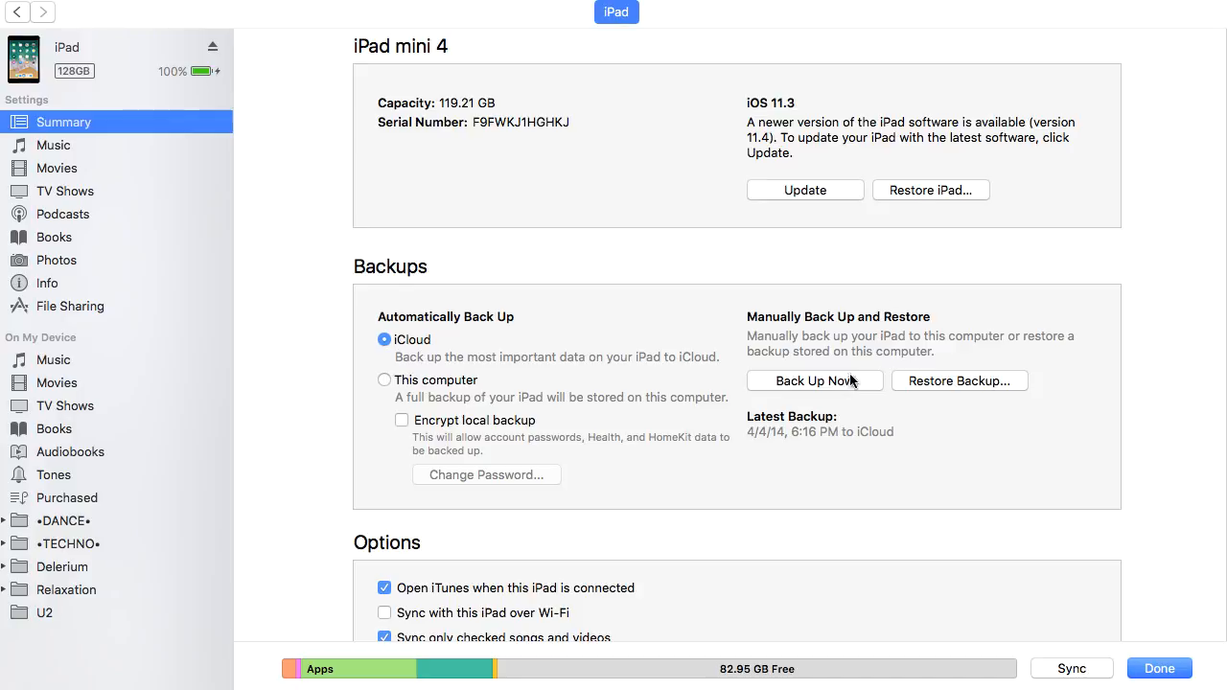
{"action": "mouse_move", "coordinate": [924, 200]}
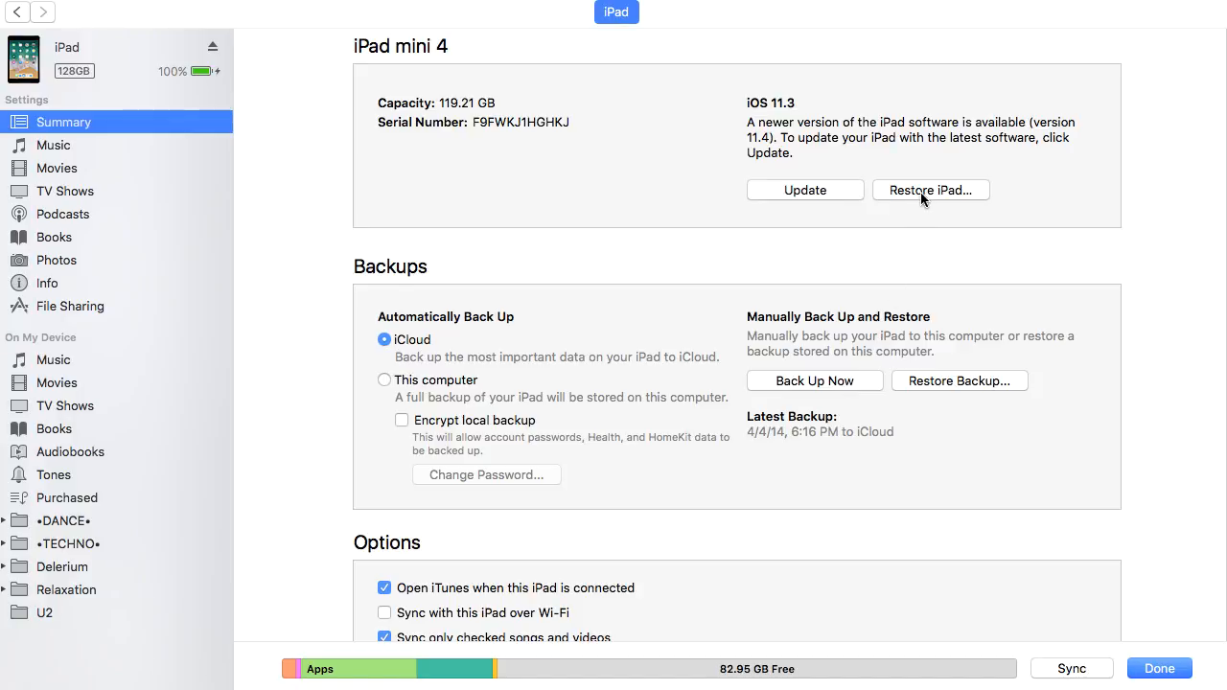
{"action": "mouse_move", "coordinate": [446, 389]}
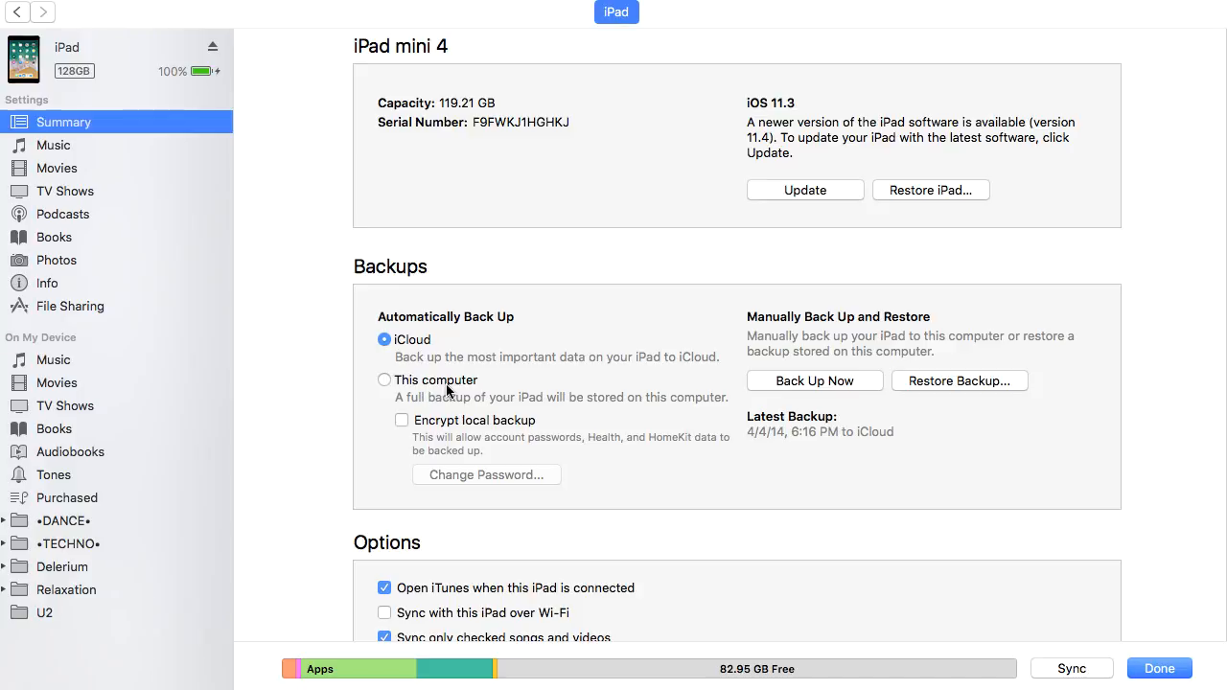
{"action": "mouse_move", "coordinate": [899, 380]}
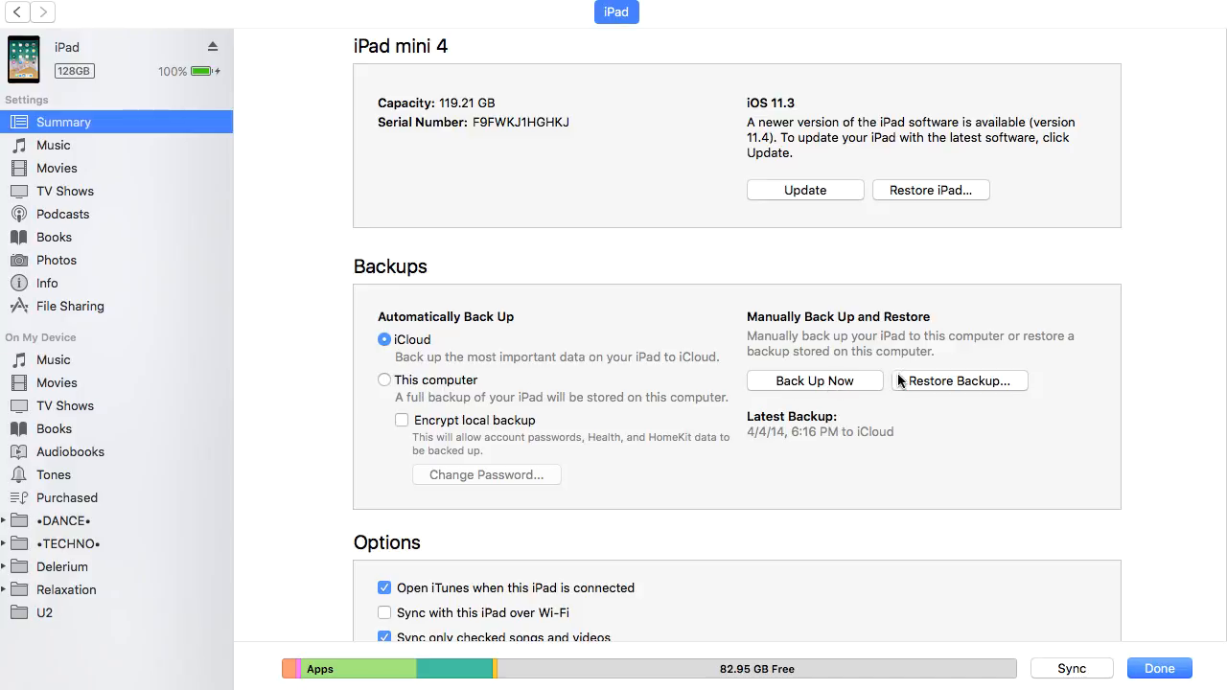
{"action": "mouse_move", "coordinate": [923, 381]}
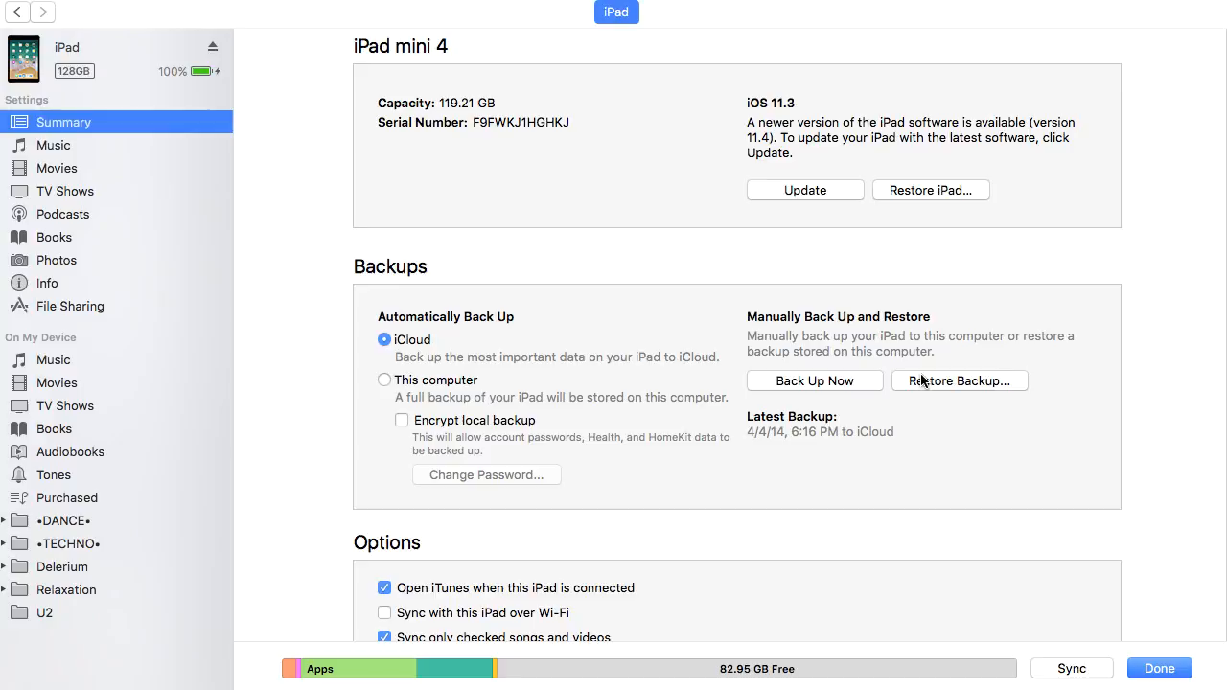
{"action": "mouse_move", "coordinate": [816, 380]}
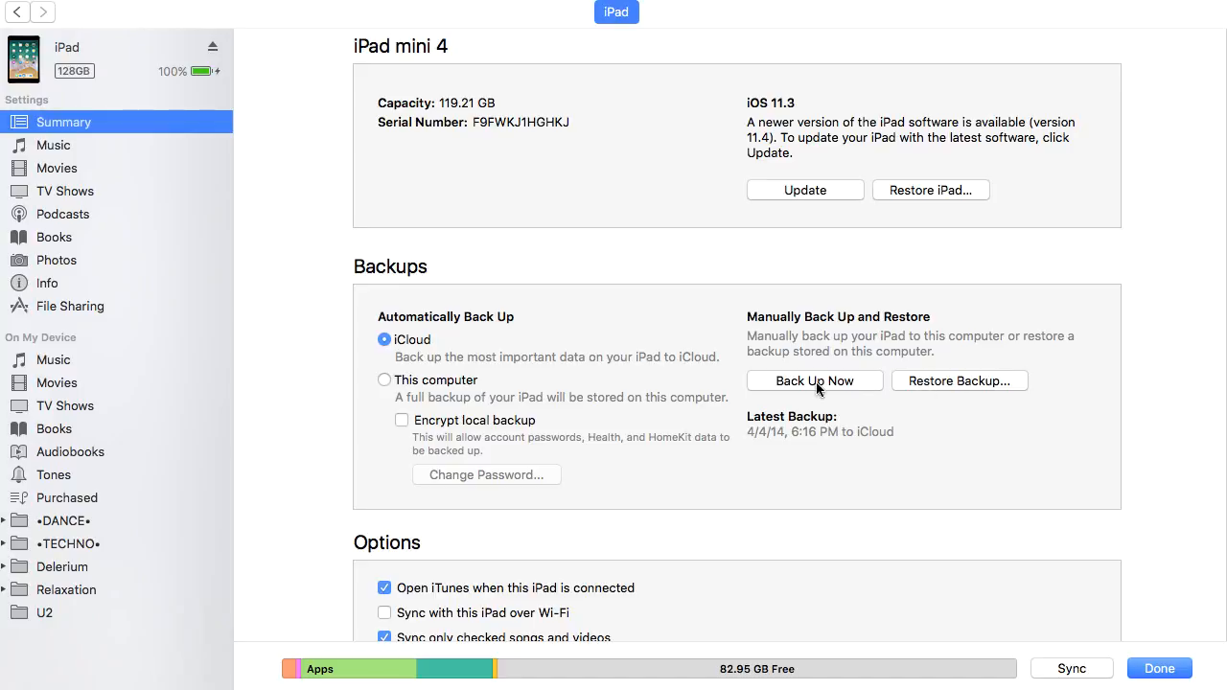
{"action": "mouse_move", "coordinate": [913, 196]}
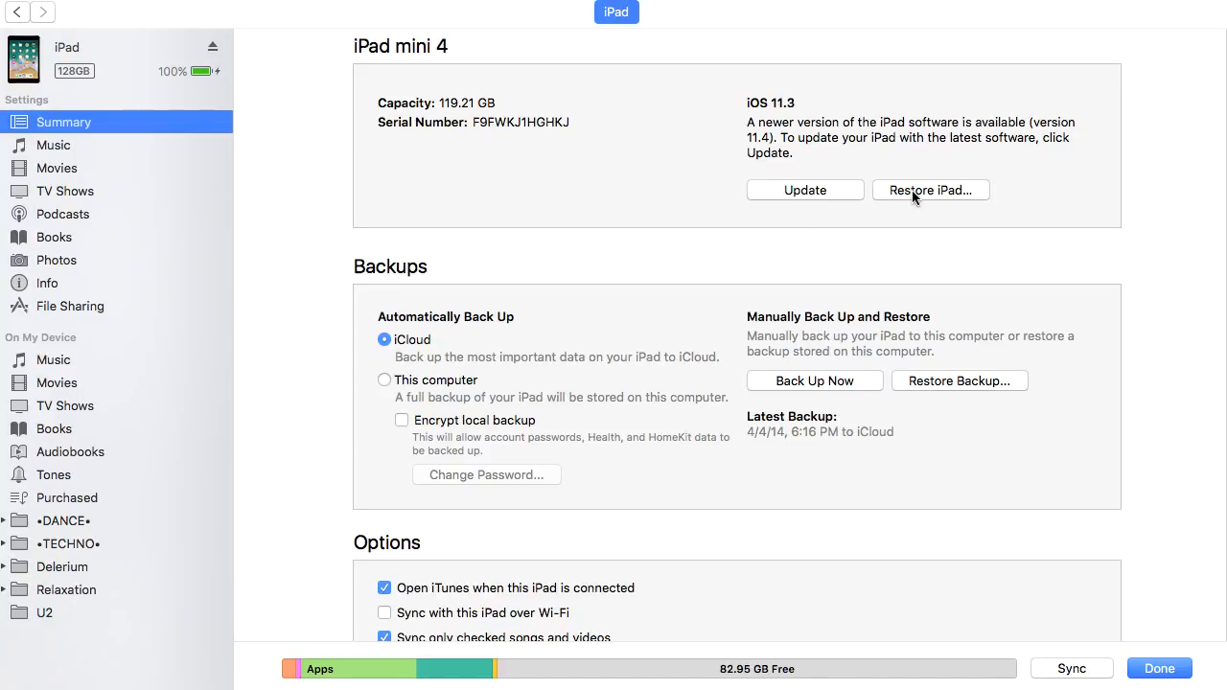
Restore and update the iPad without a backup, then click Done.
{"action": "left_click", "coordinate": [929, 190]}
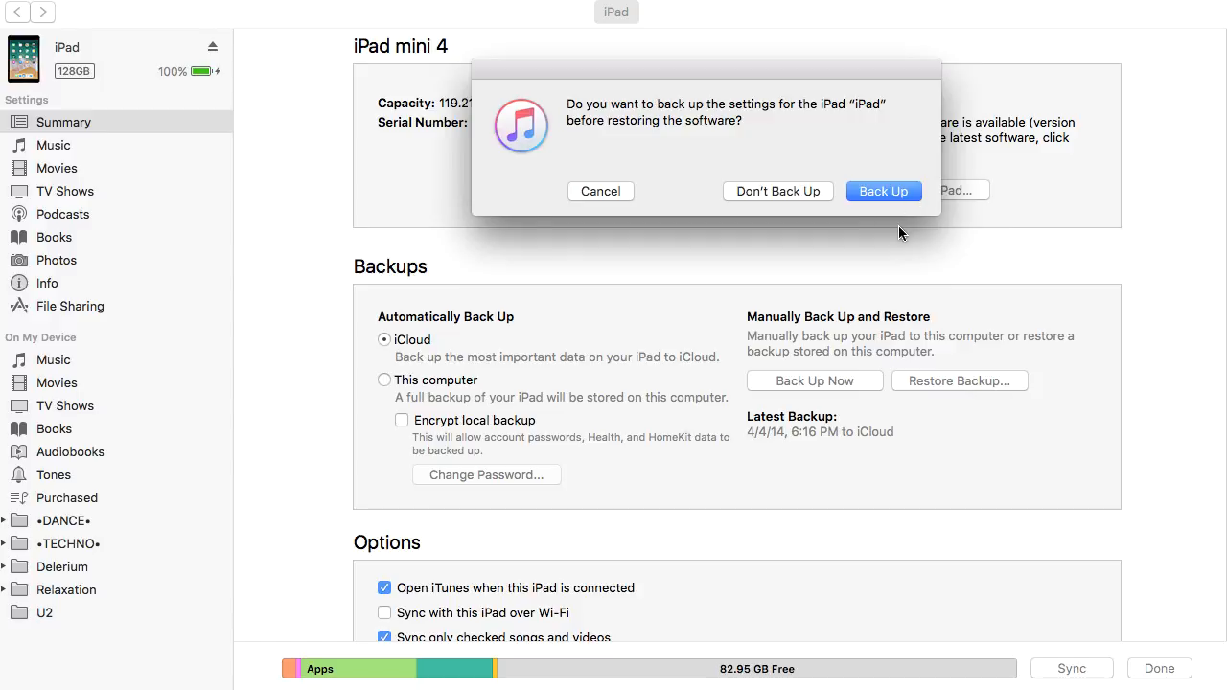
{"action": "mouse_move", "coordinate": [797, 192]}
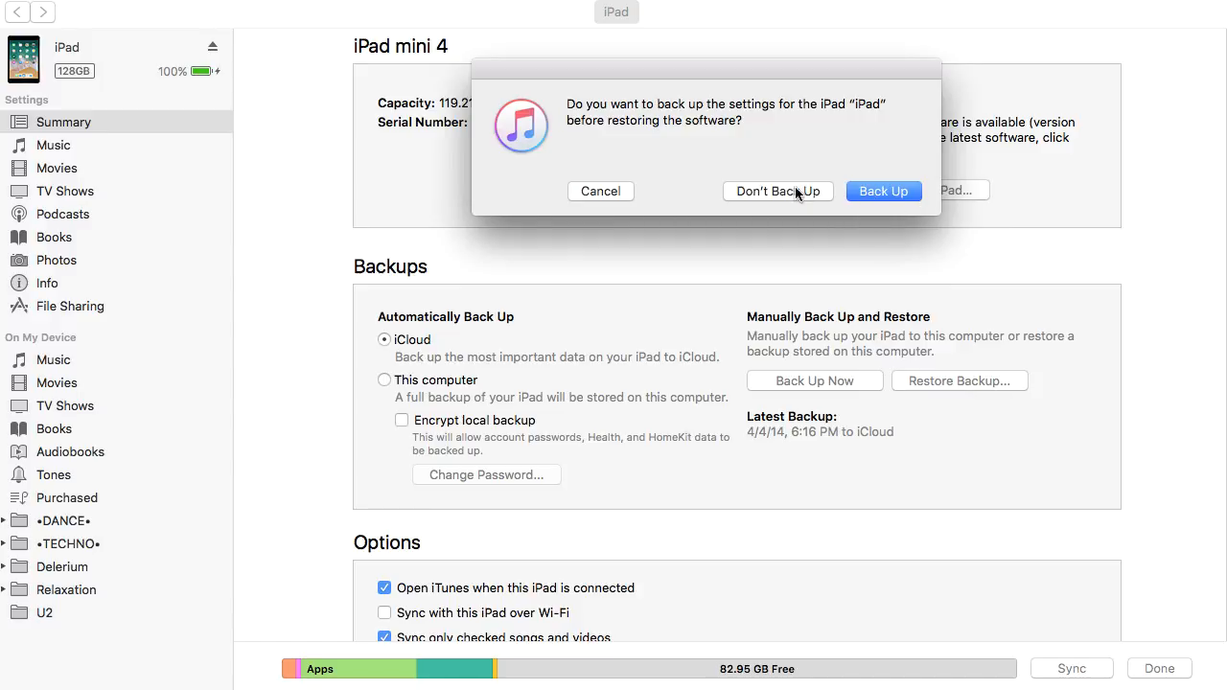
{"action": "left_click", "coordinate": [777, 191]}
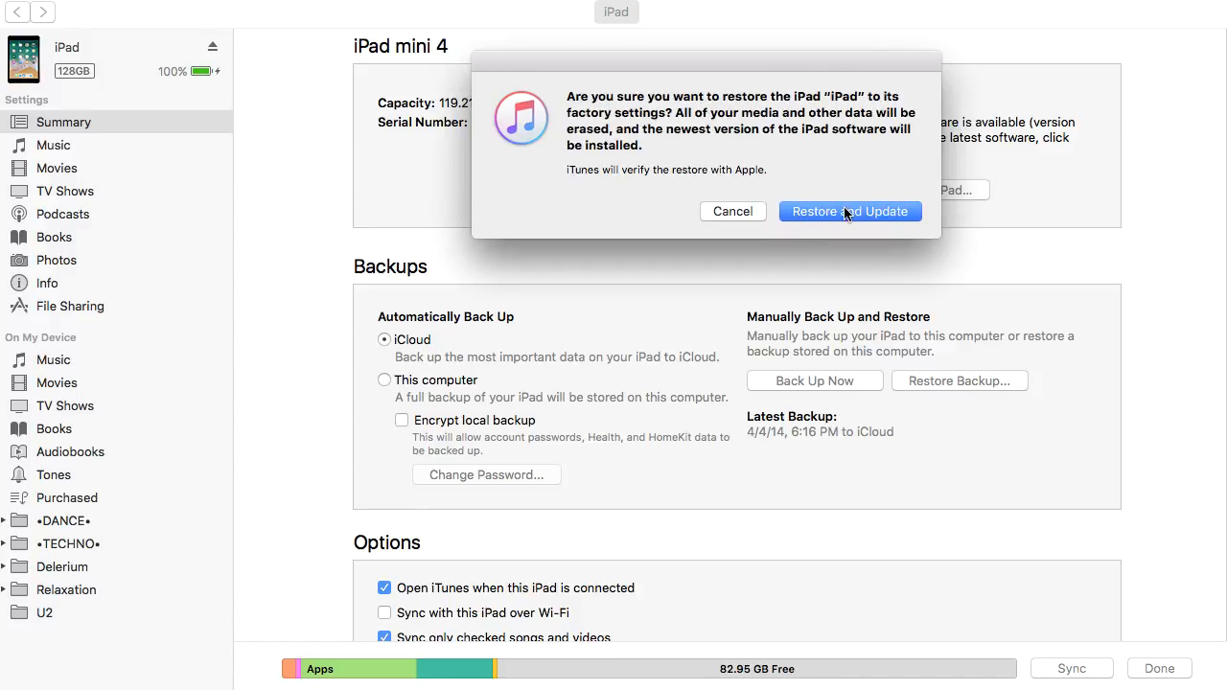
{"action": "left_click", "coordinate": [849, 211]}
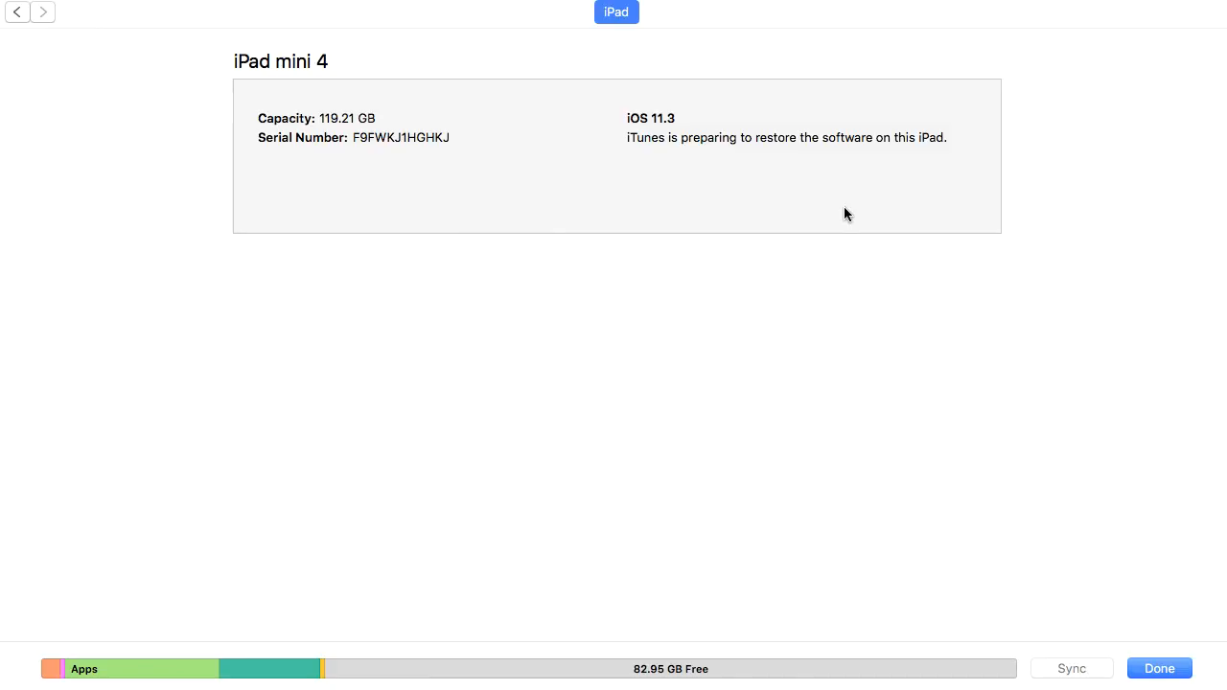
{"action": "mouse_move", "coordinate": [1159, 668]}
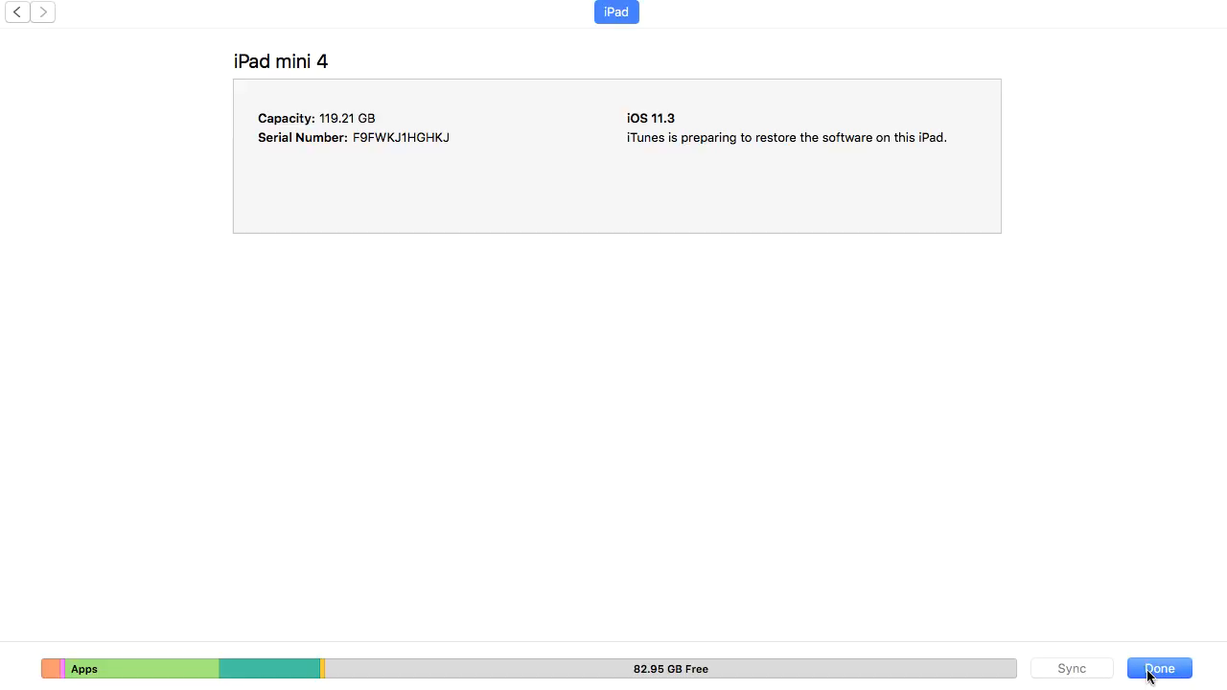
{"action": "left_click", "coordinate": [1159, 668]}
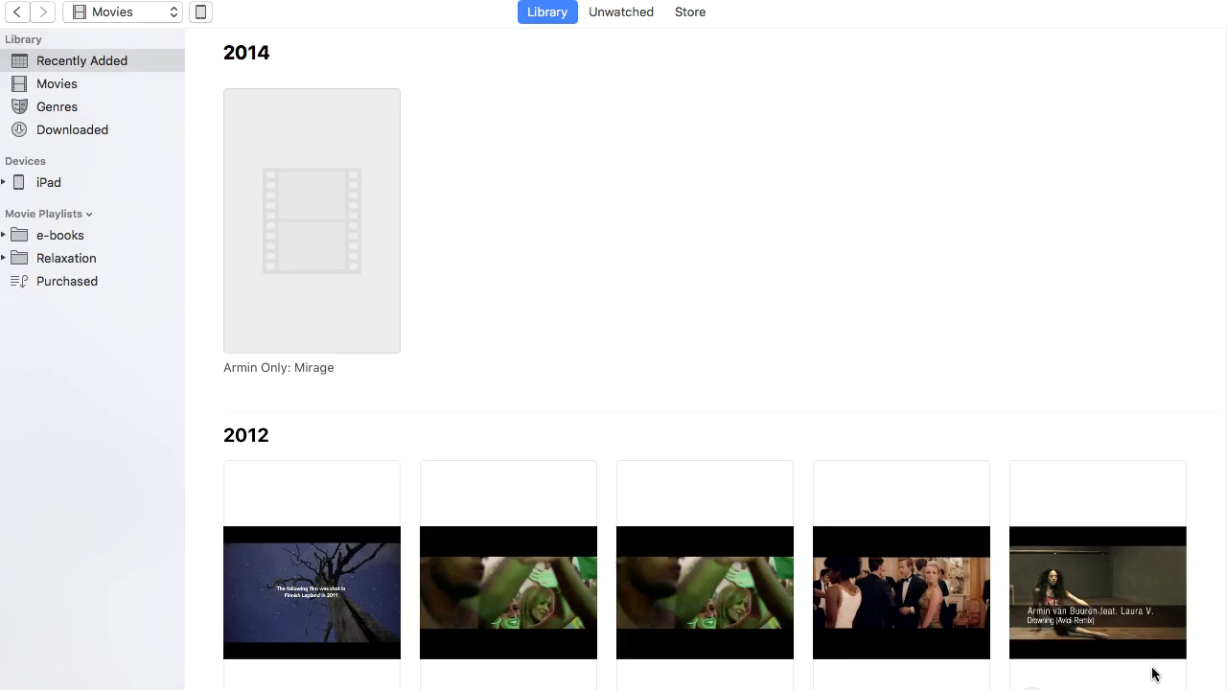
{"action": "mouse_move", "coordinate": [854, 154]}
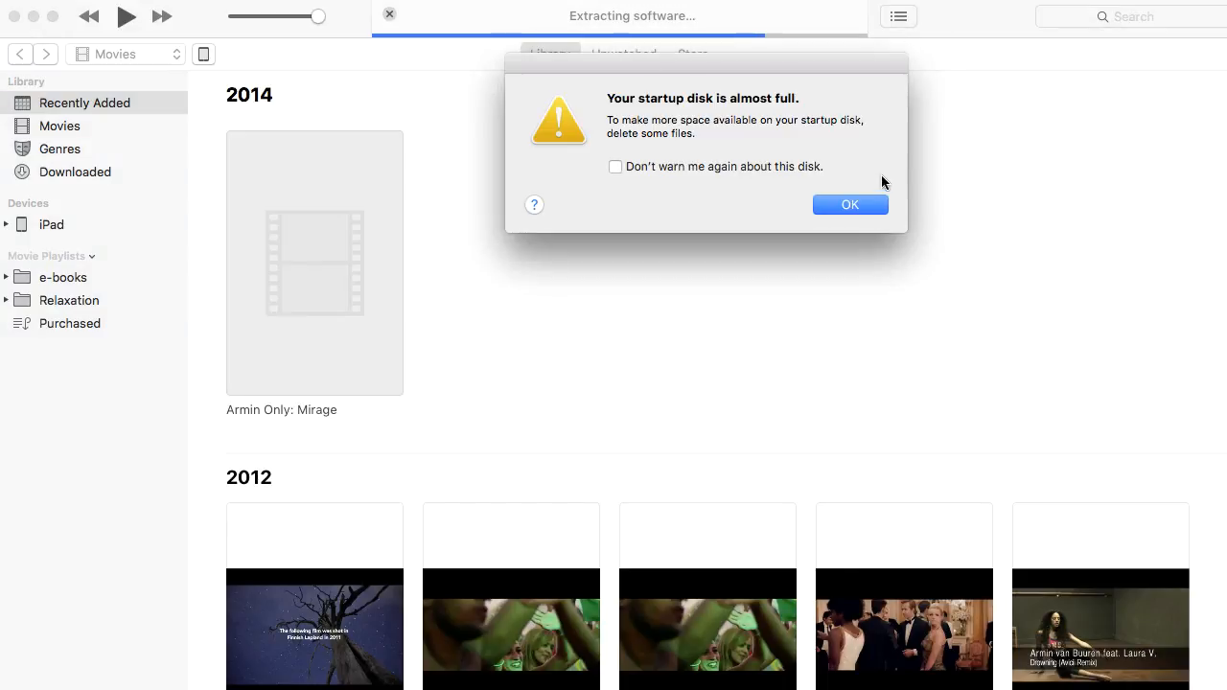
Dismiss the 'startup disk almost full' alert while the iPad software extracts.
{"action": "left_click", "coordinate": [849, 204]}
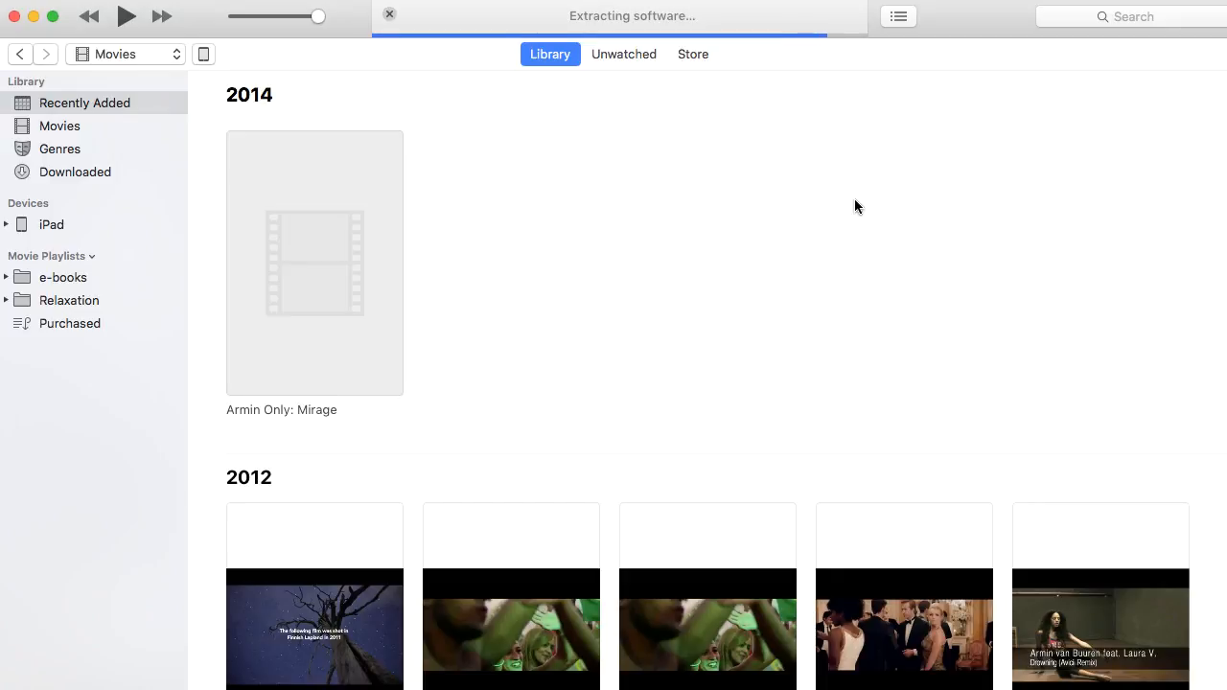
{"action": "mouse_move", "coordinate": [900, 173]}
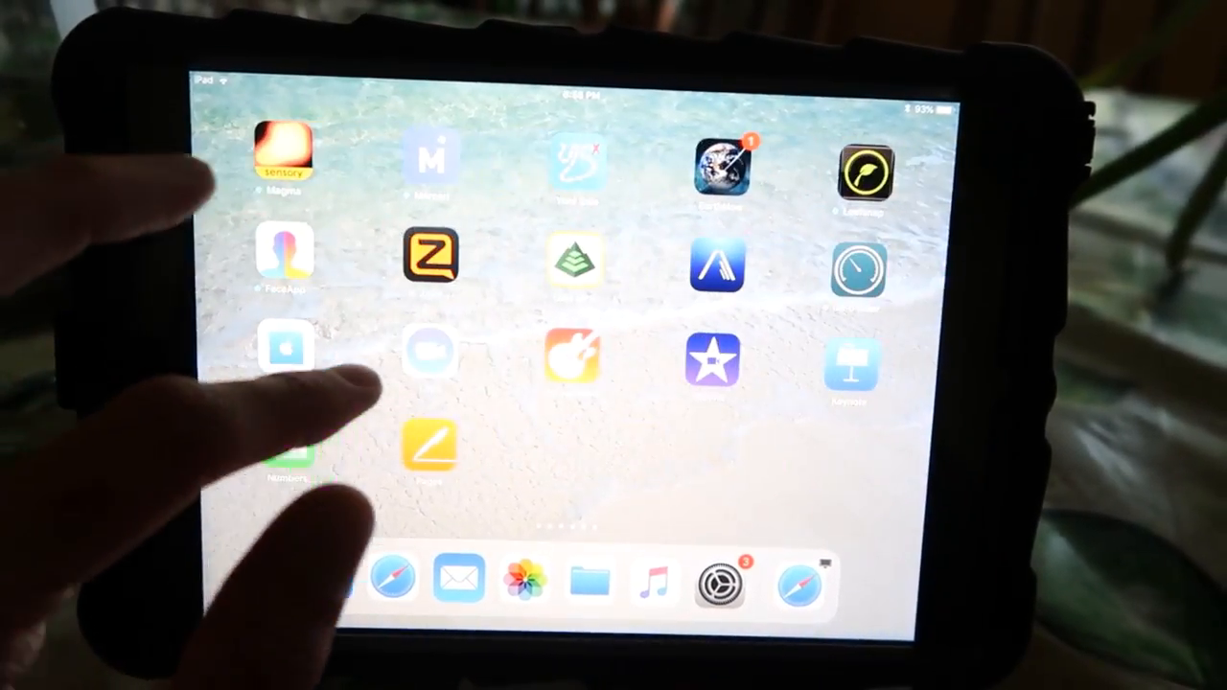
{"action": "scroll", "scroll_direction": "left", "scroll_amount": 3}
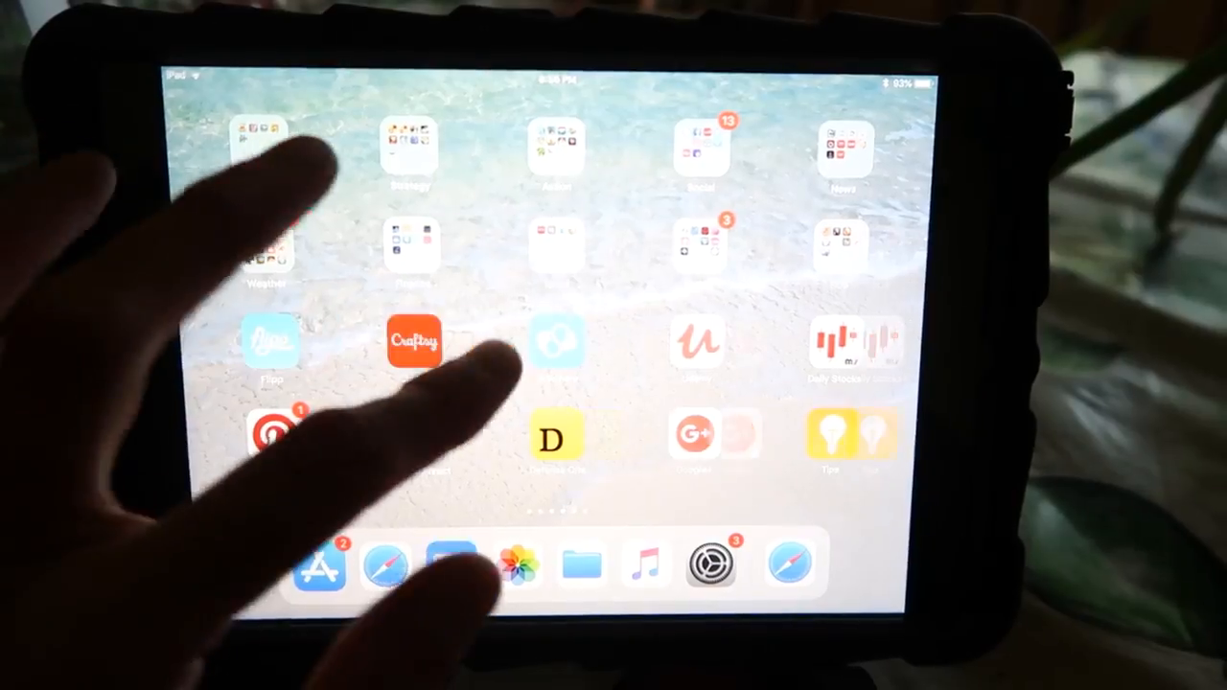
{"action": "scroll", "scroll_direction": "left", "scroll_amount": 3}
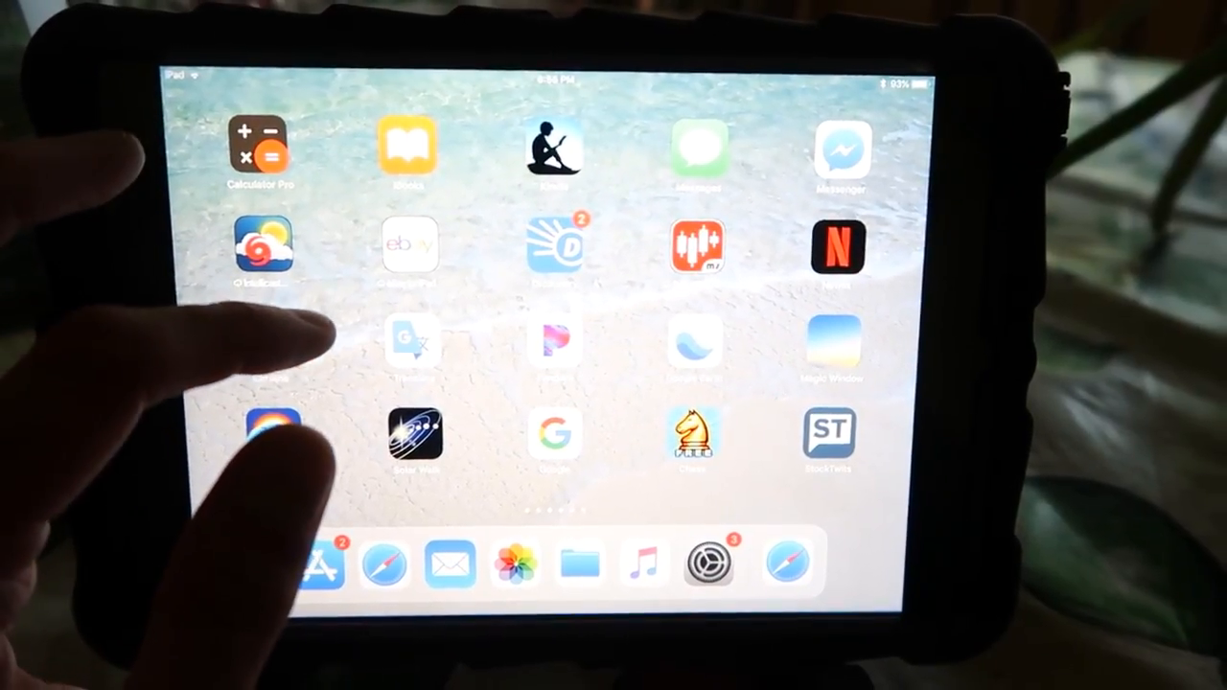
{"action": "scroll", "scroll_direction": "left", "scroll_amount": 3}
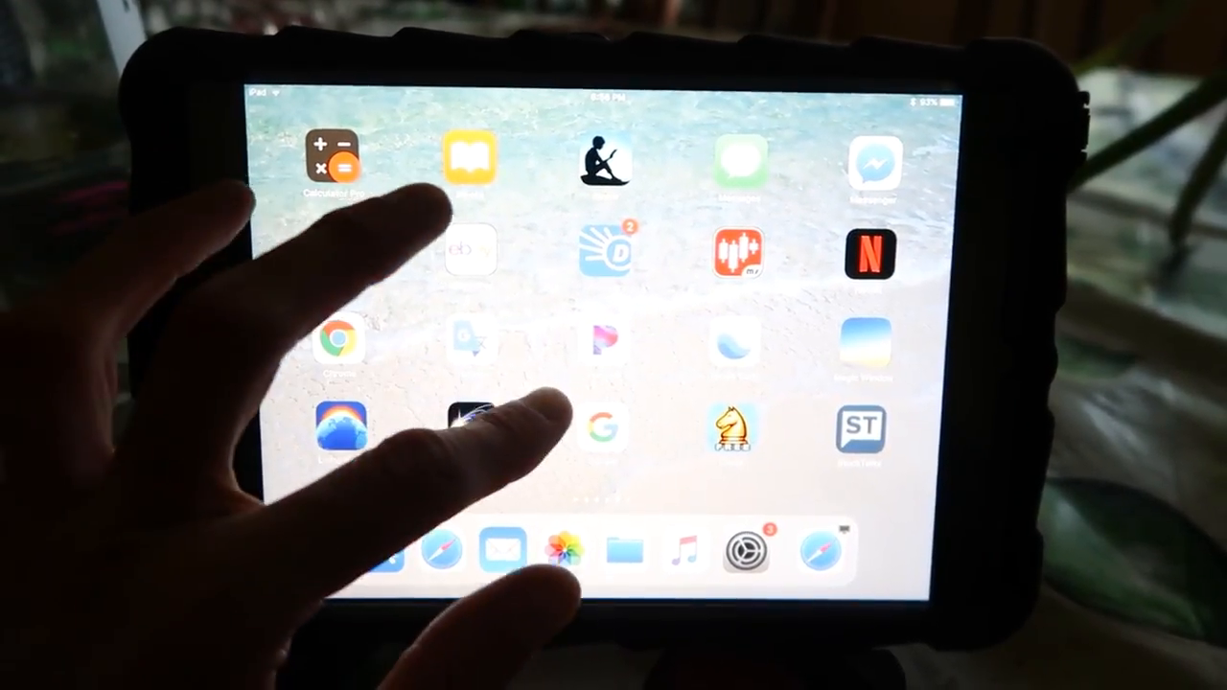
{"action": "scroll", "scroll_direction": "left", "scroll_amount": 3}
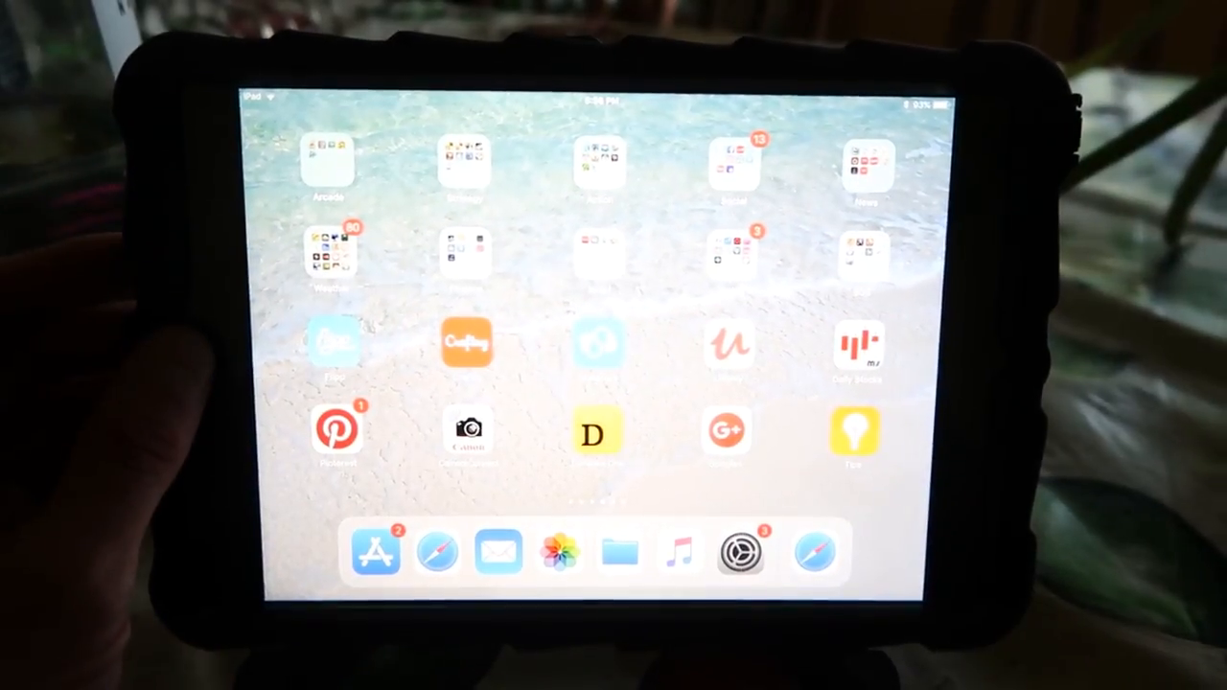